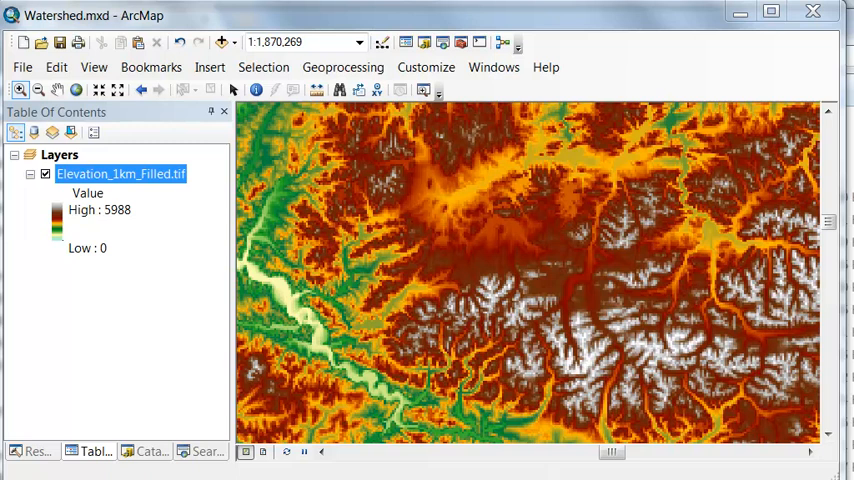
Search for 'watershed' and reveal the Spatial Analyst Hydrology toolset in the Catalog.
left_click(201, 451)
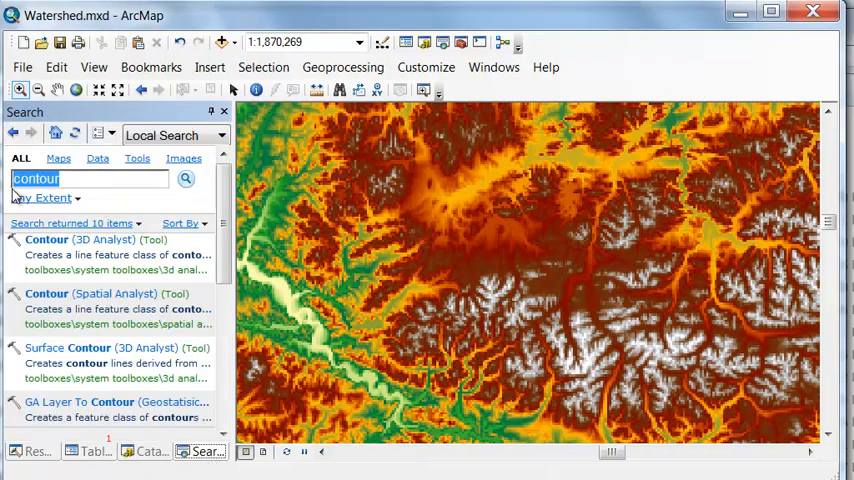
type("watershed")
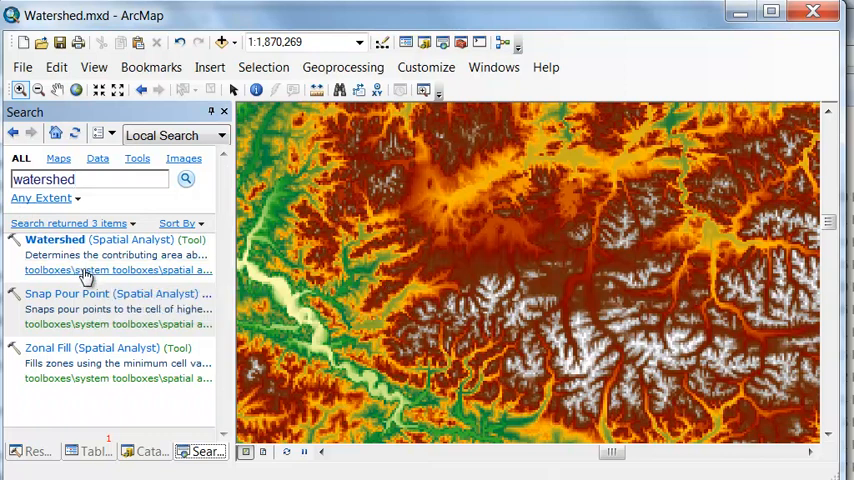
left_click(146, 451)
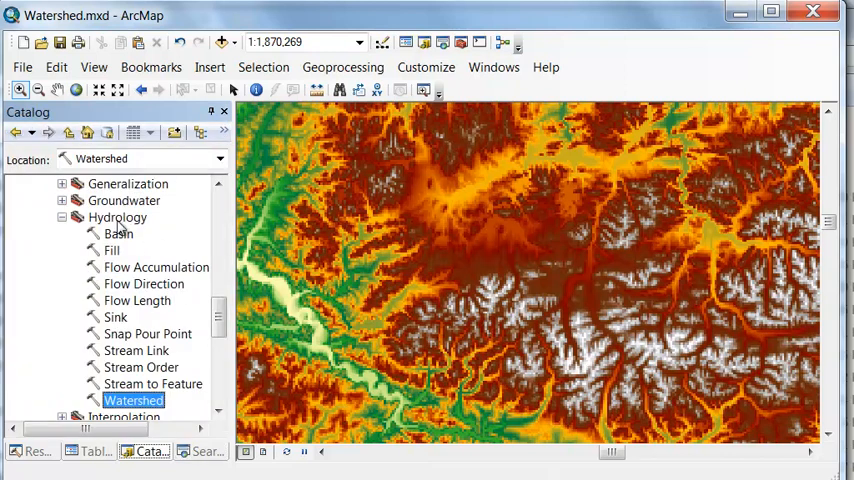
left_click(118, 217)
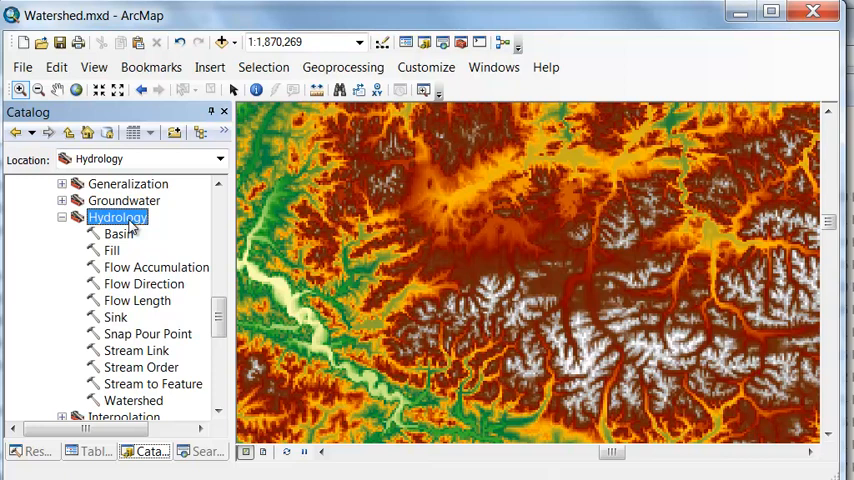
mouse_move(145, 272)
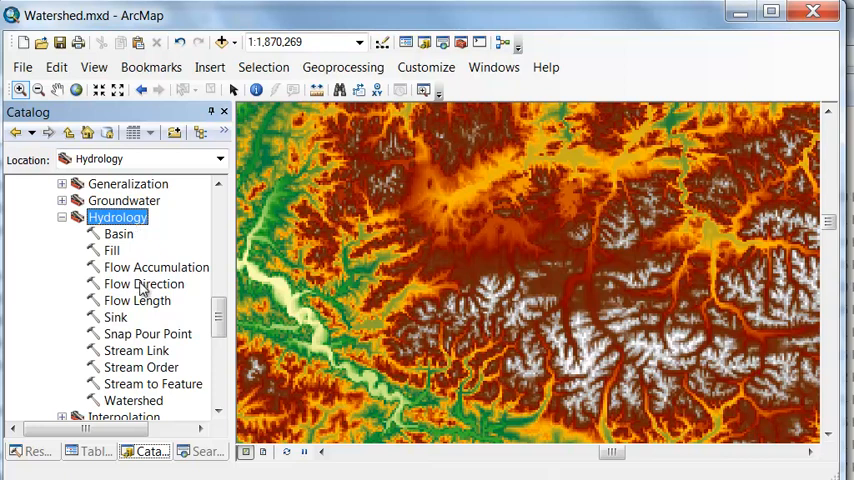
Run Flow Direction on Elevation_1km_Filled.tif, saving FlowDir.tif in the project folder.
double_click(143, 284)
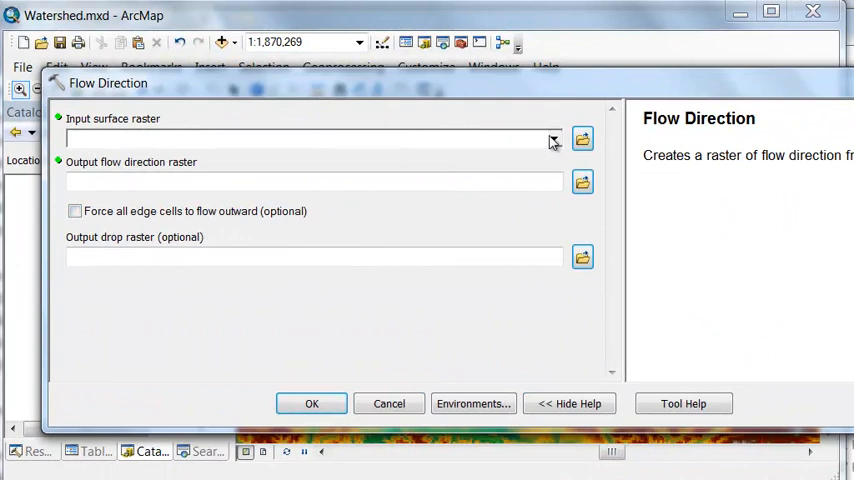
left_click(554, 138)
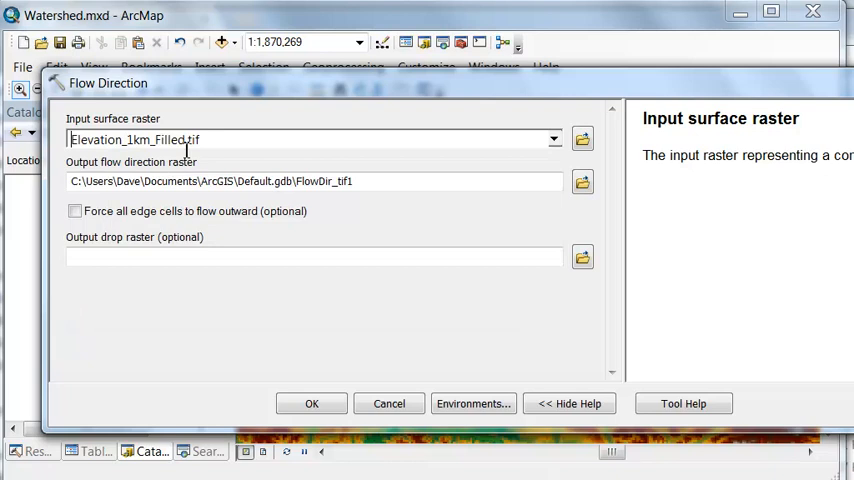
left_click(582, 181)
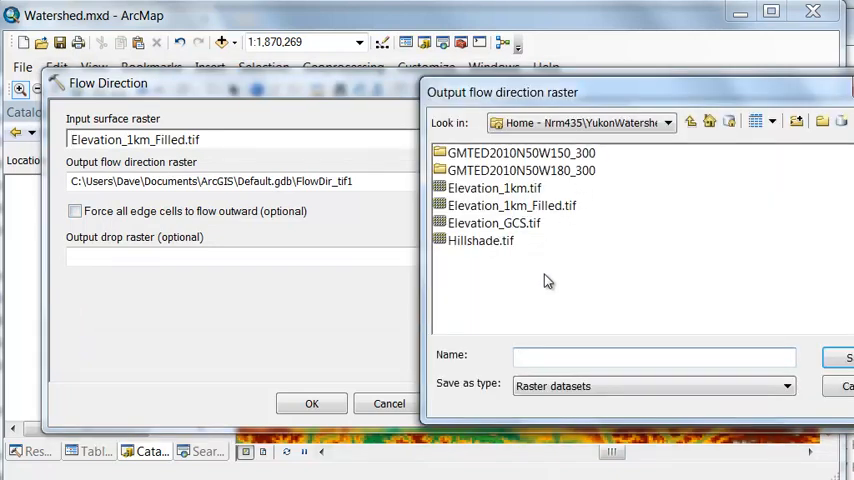
type("Fl")
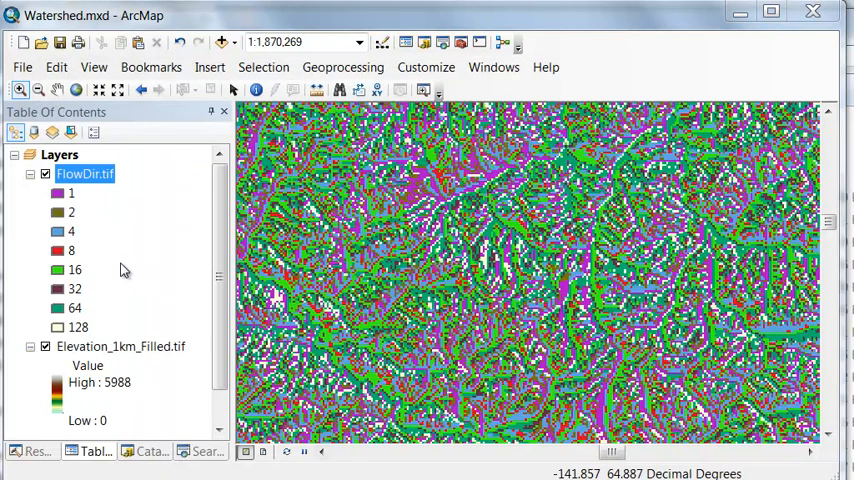
mouse_move(85, 233)
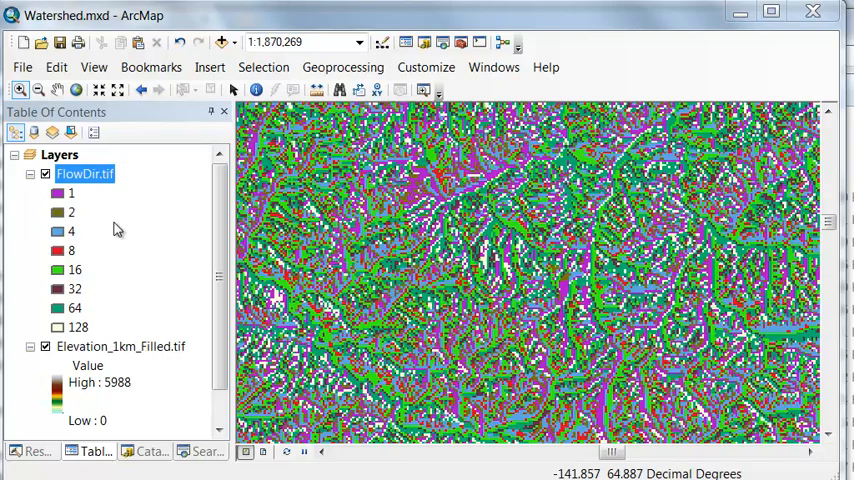
mouse_move(83, 238)
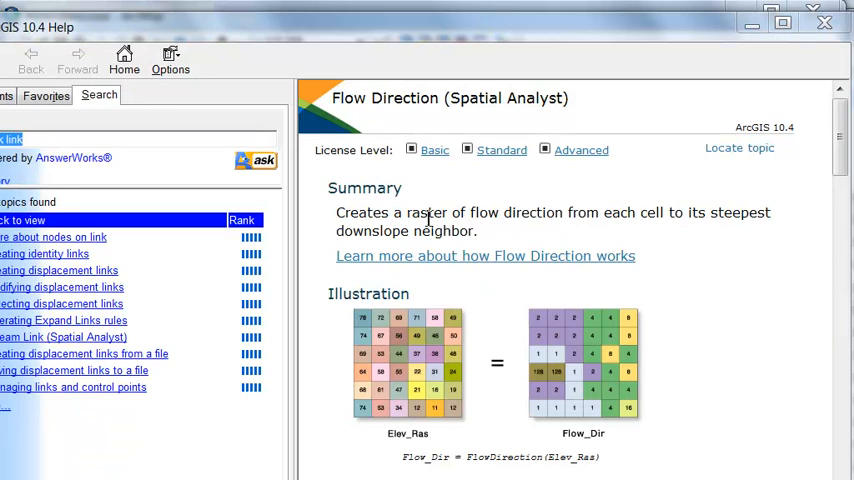
mouse_move(613, 228)
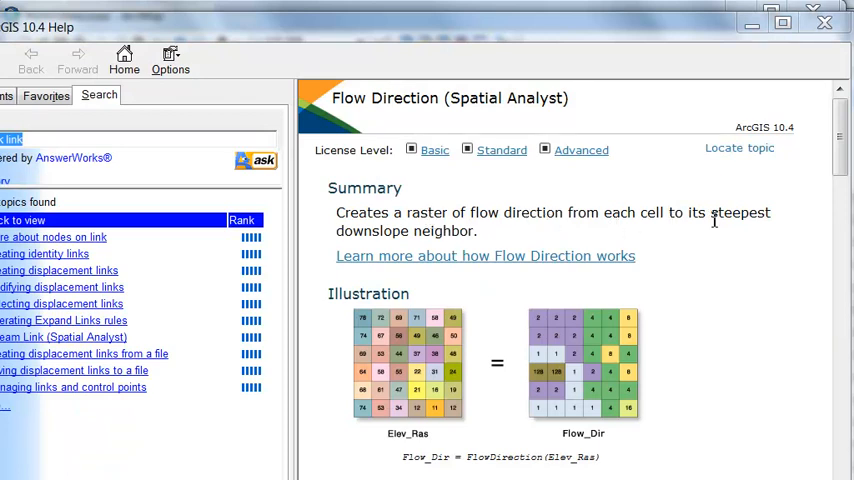
mouse_move(633, 257)
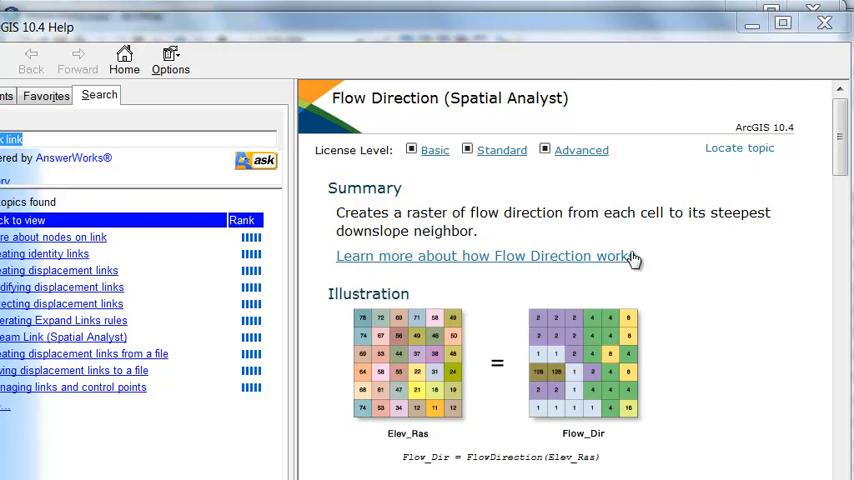
Scroll through the Flow Direction help topic's summary and illustration.
scroll("down", 3)
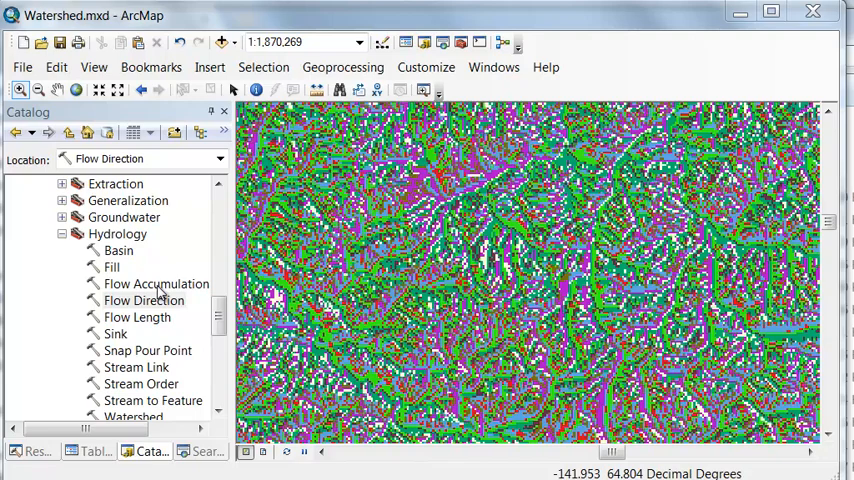
Run Flow Accumulation on FlowDir.tif, producing FlowAccumulation.tif.
double_click(156, 283)
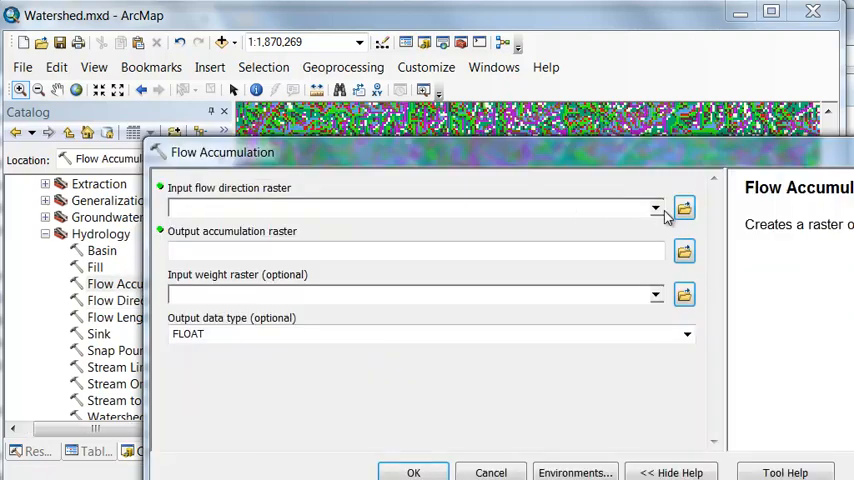
left_click(655, 208)
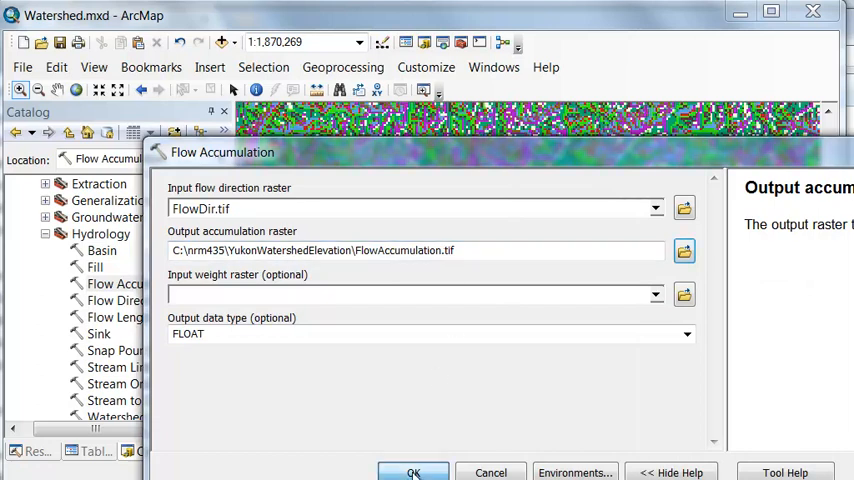
left_click(413, 472)
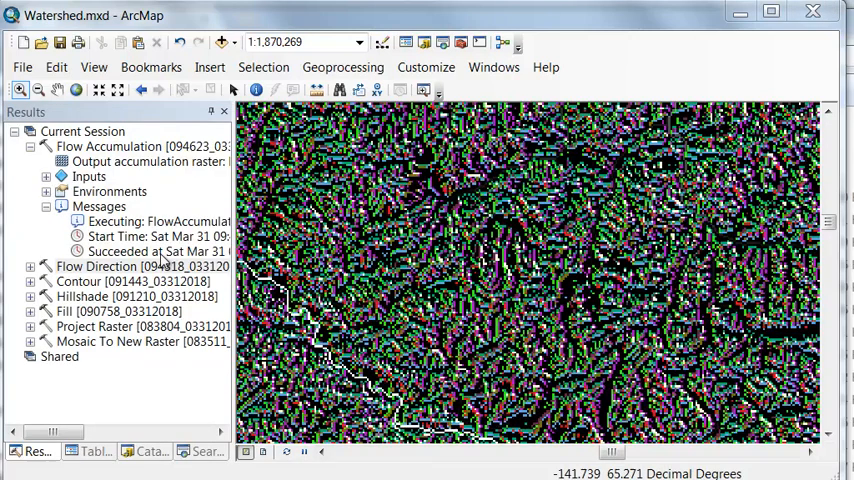
mouse_move(160, 252)
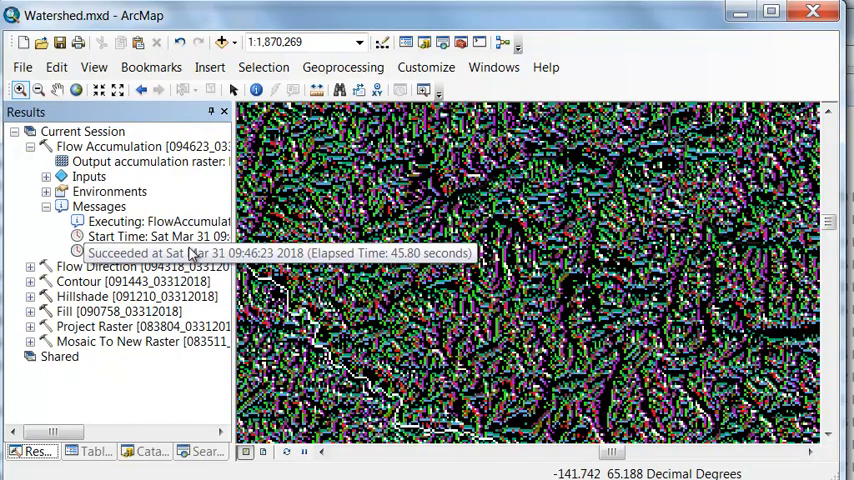
Check the run's success message, then zoom to the FlowAccumulation.tif layer's extent.
left_click(157, 251)
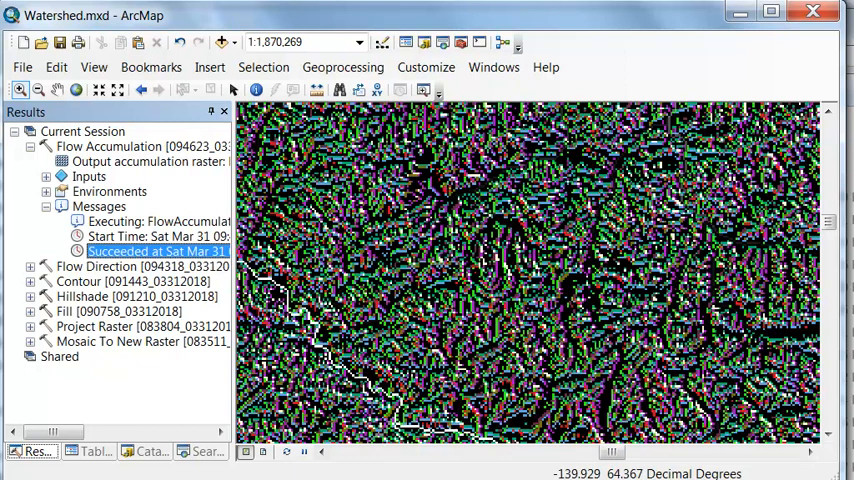
left_click(95, 451)
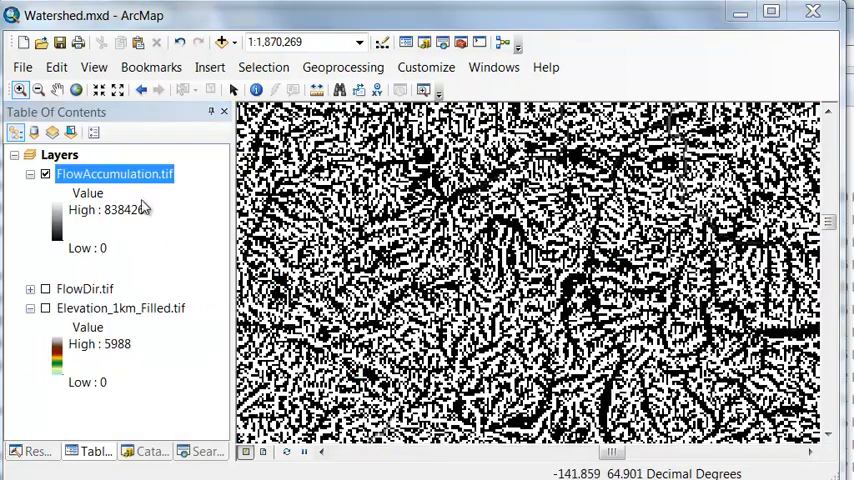
mouse_move(128, 182)
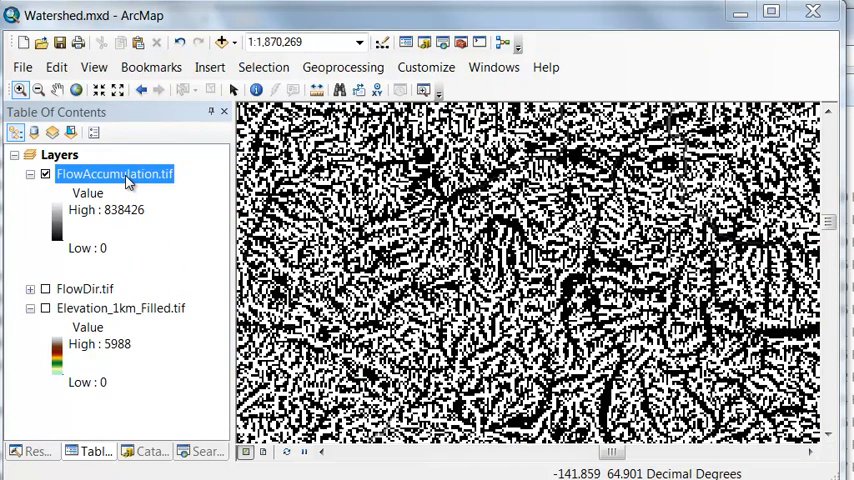
right_click(113, 173)
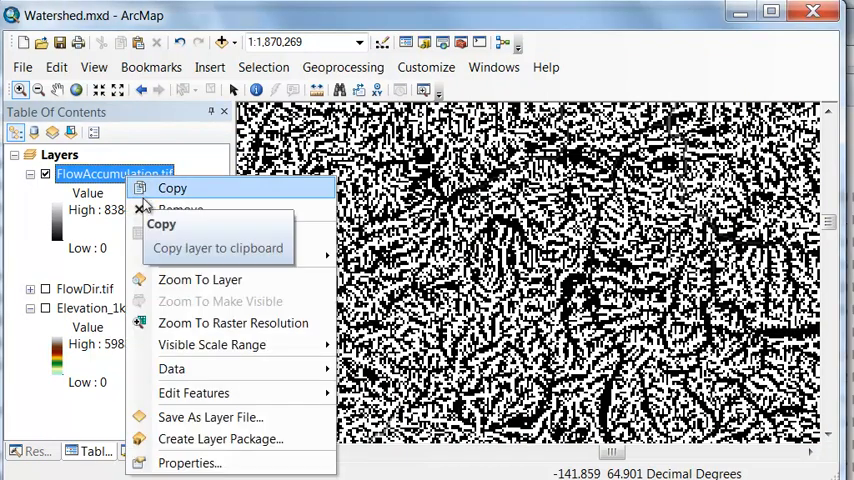
left_click(199, 279)
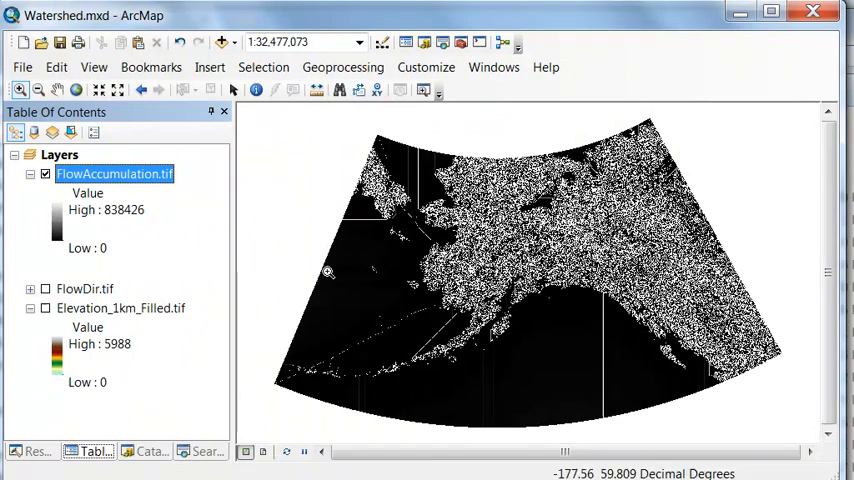
mouse_move(443, 220)
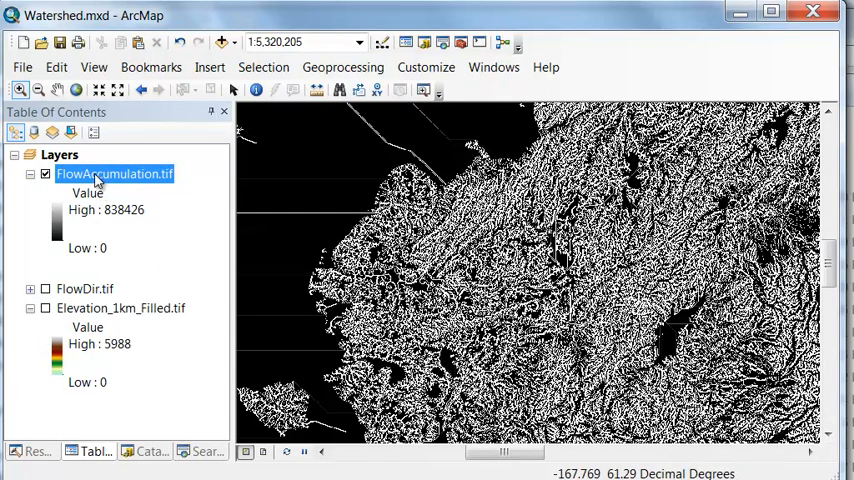
Classify FlowAccumulation.tif into two classes at 10,000: No Color below, blue above.
double_click(114, 173)
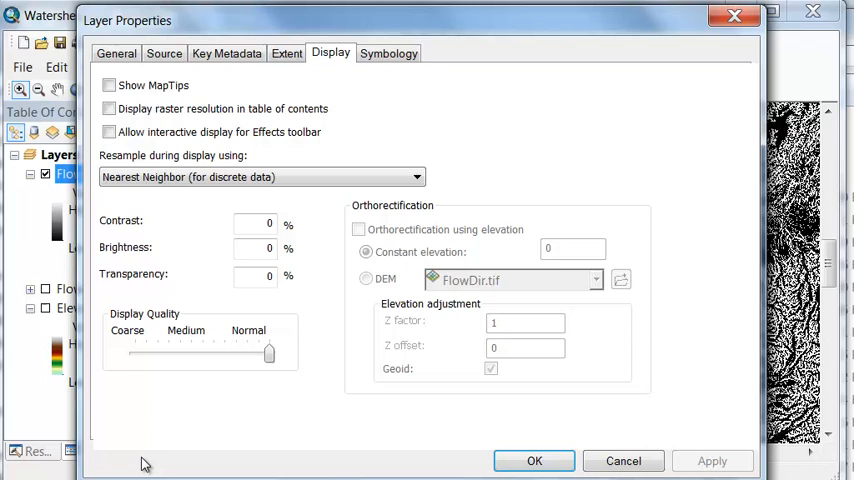
left_click(388, 52)
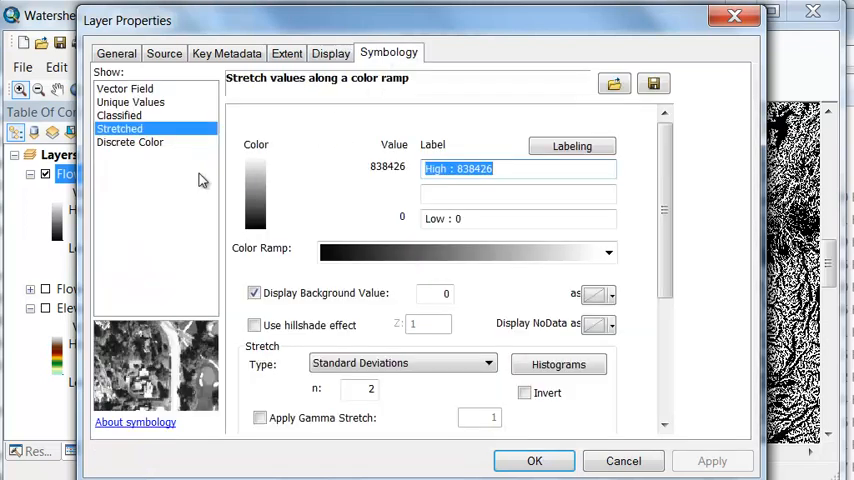
left_click(119, 114)
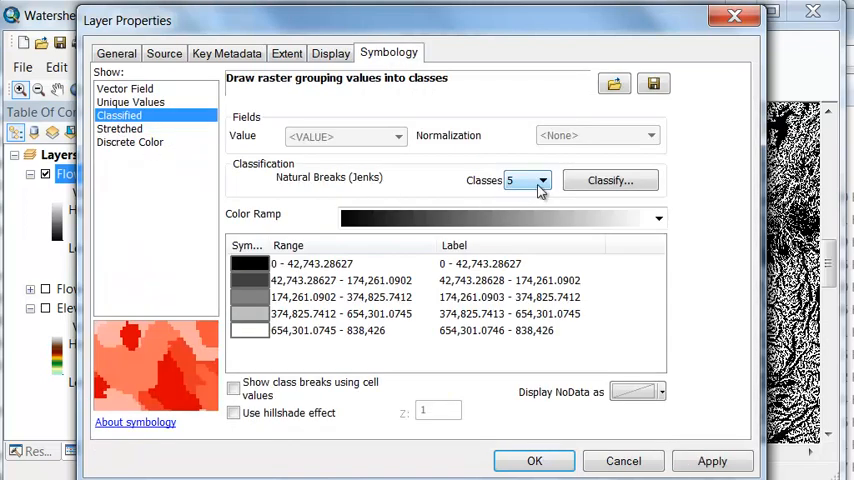
left_click(543, 180)
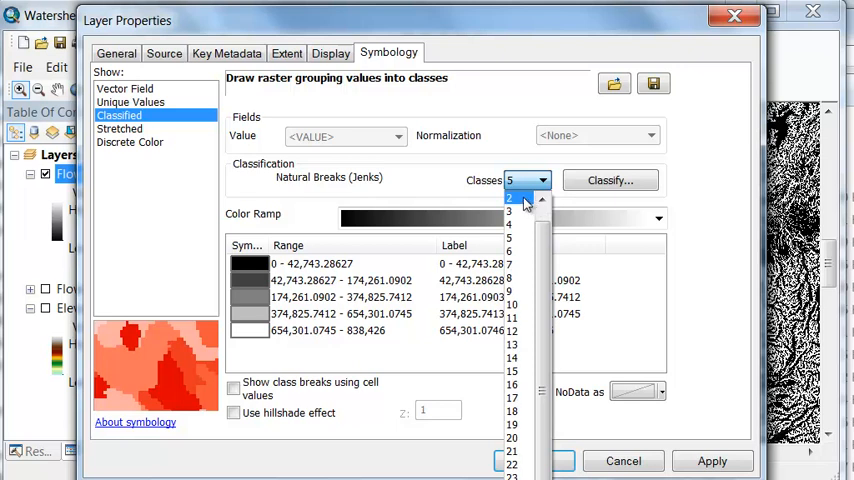
left_click(509, 199)
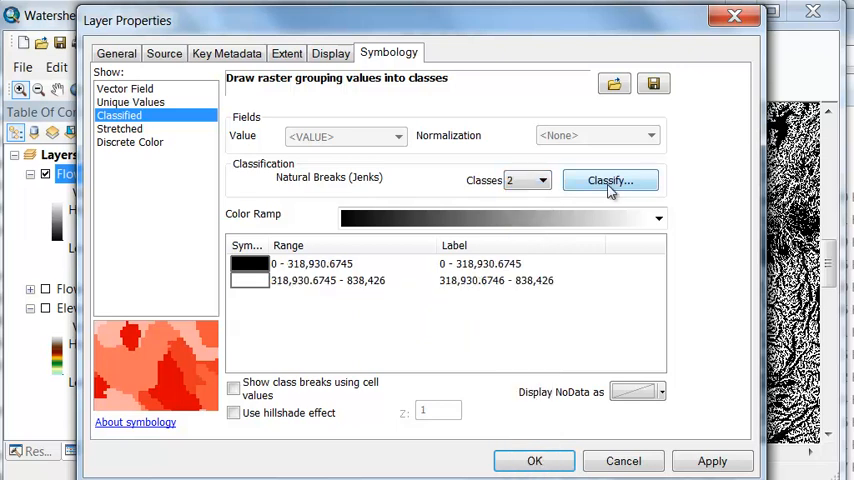
left_click(610, 180)
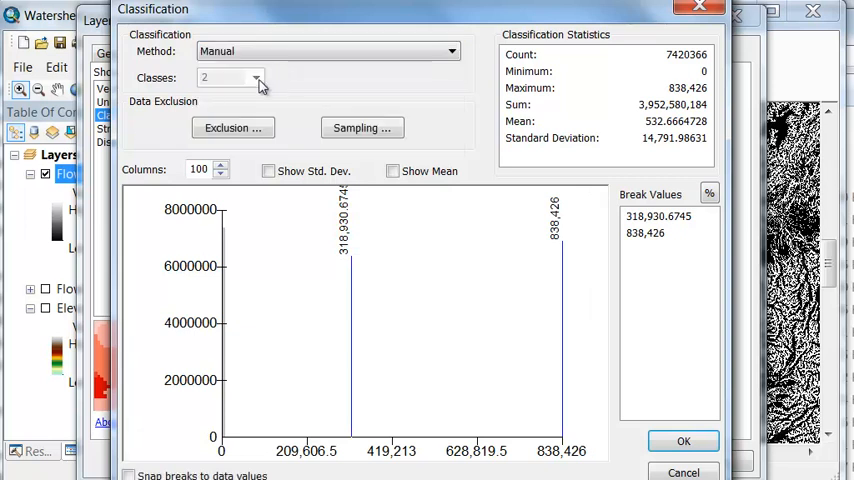
mouse_move(641, 223)
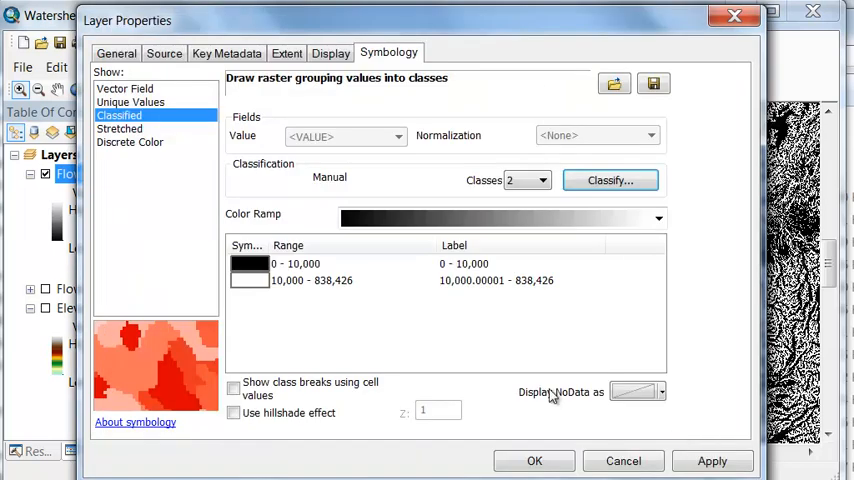
left_click(300, 263)
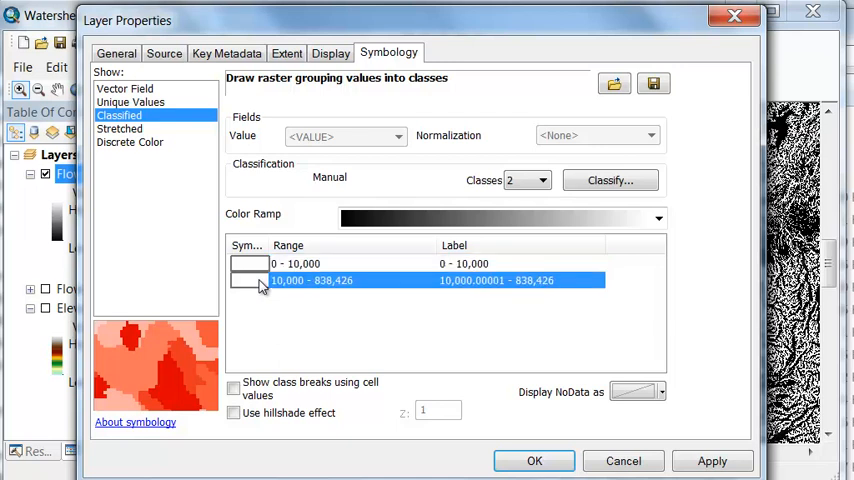
left_click(248, 280)
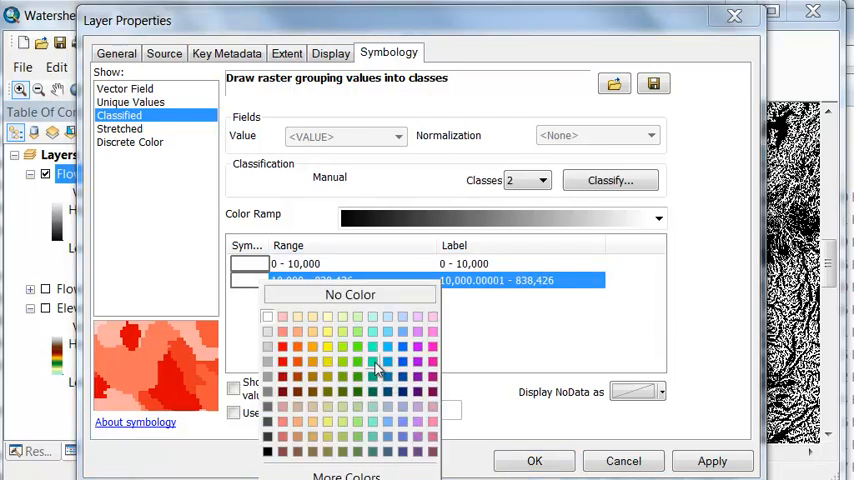
left_click(534, 461)
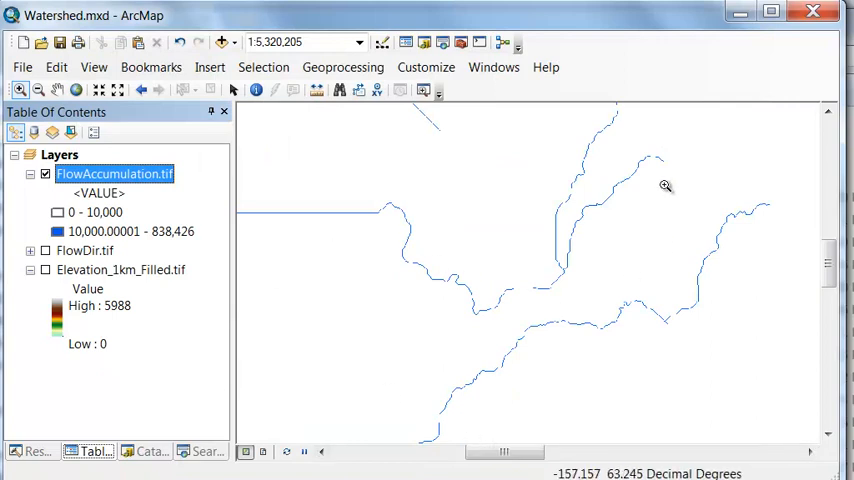
mouse_move(738, 211)
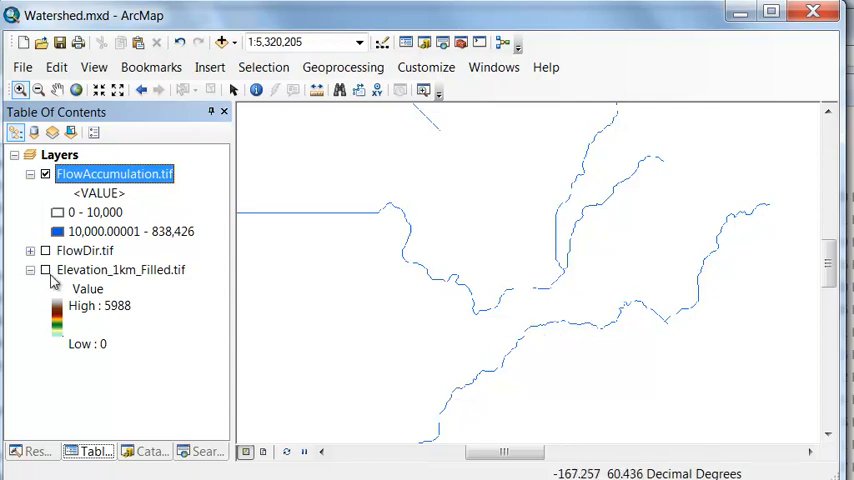
Turn on the Elevation_1km_Filled.tif layer beneath the blue streams.
left_click(45, 270)
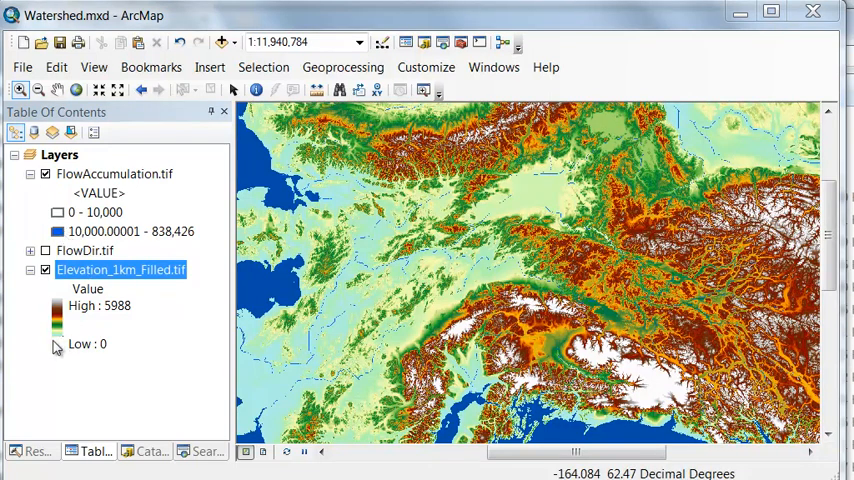
mouse_move(95, 358)
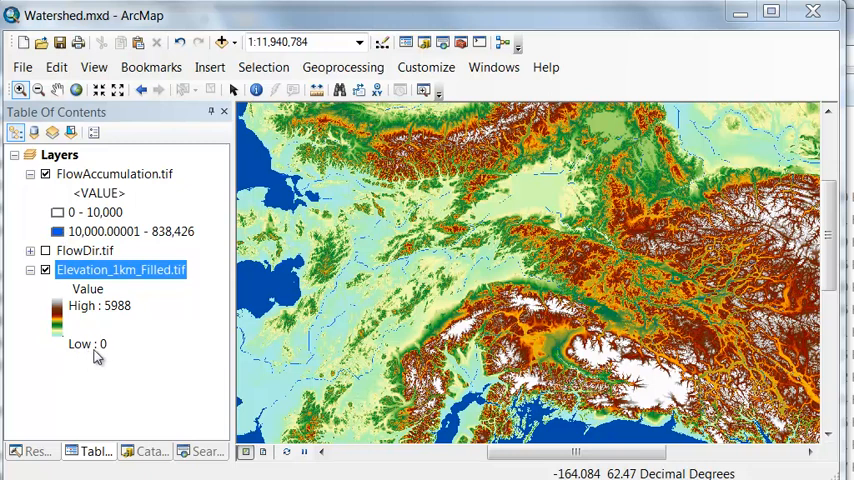
mouse_move(107, 345)
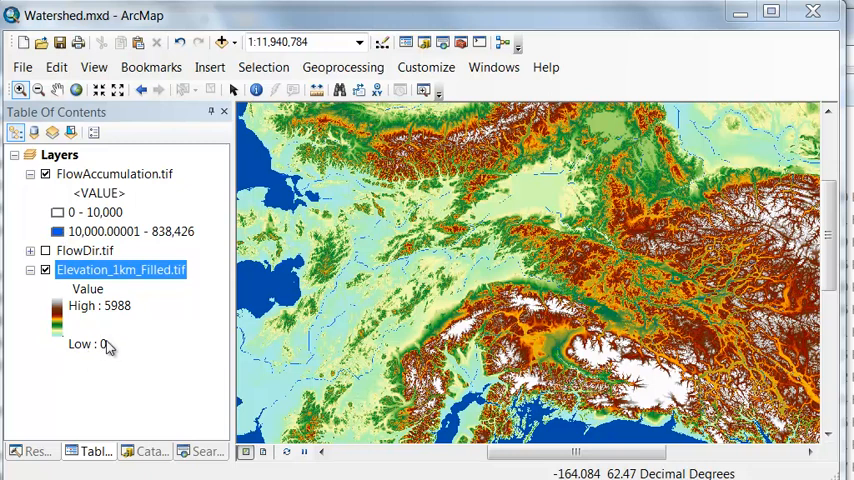
Display elevation background value 0 as no colour and pan to the river mouth.
right_click(120, 270)
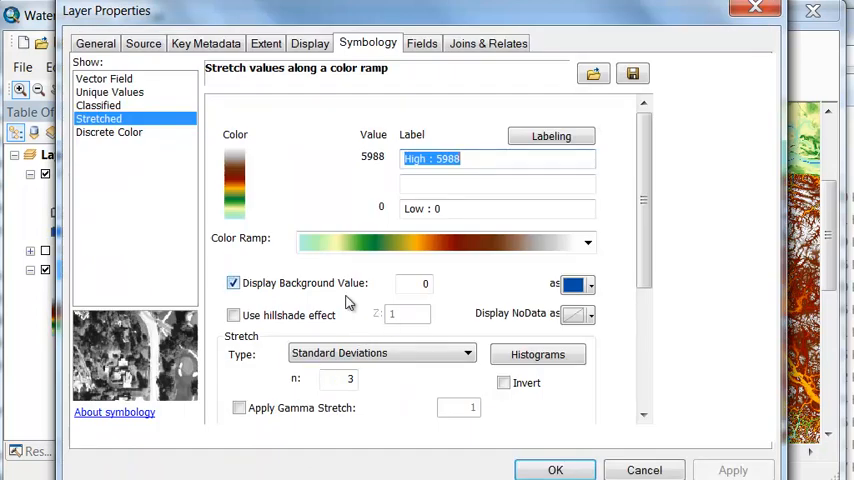
left_click(573, 284)
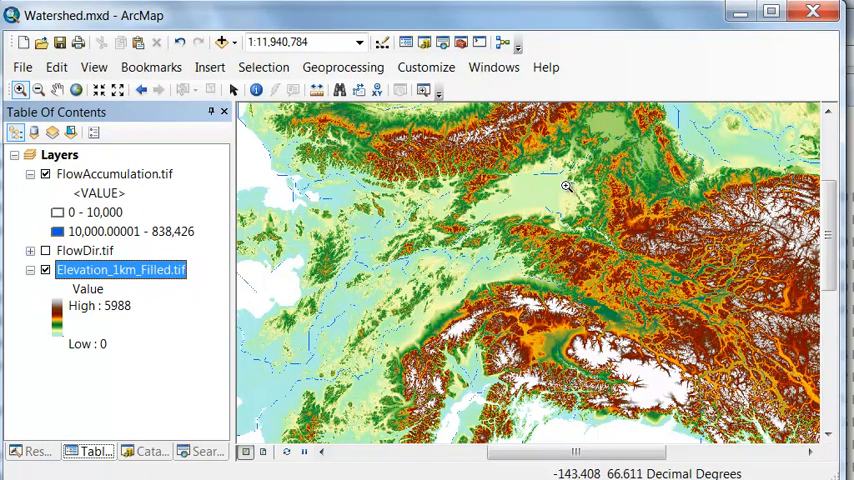
mouse_move(486, 211)
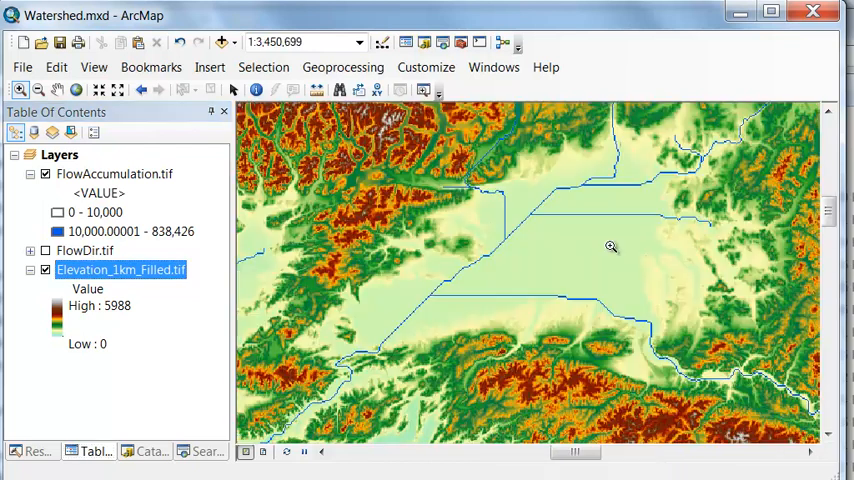
mouse_move(395, 329)
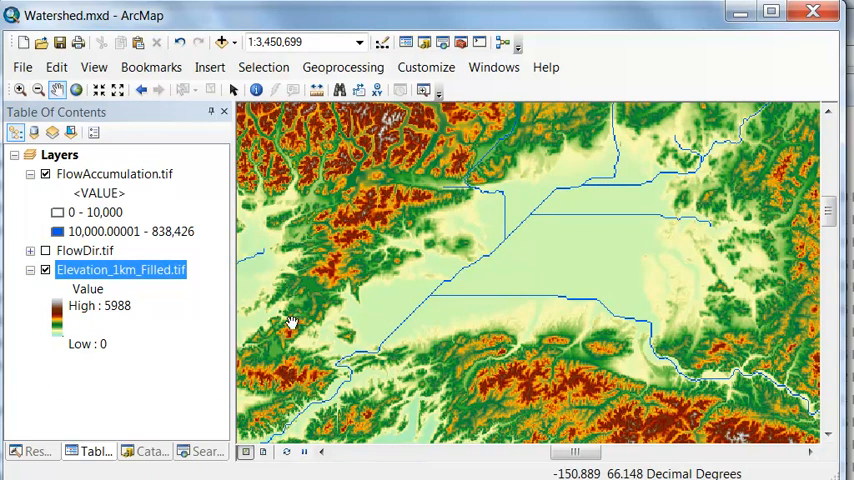
mouse_move(344, 382)
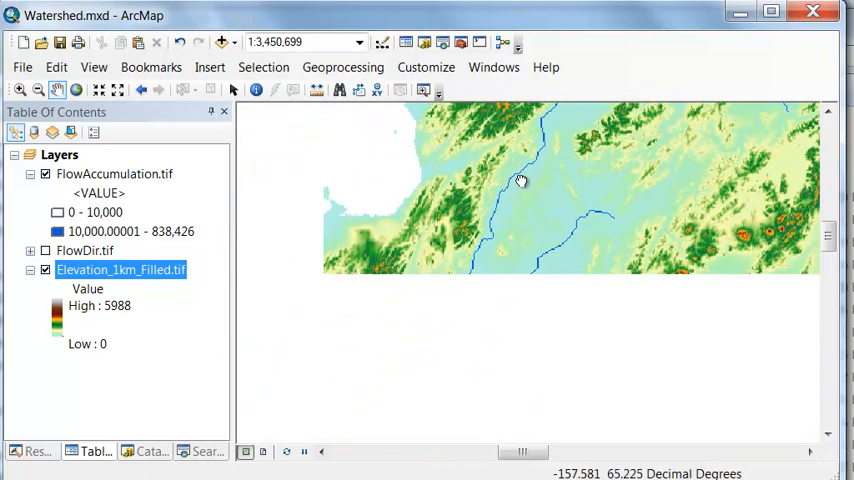
left_click_drag(520, 181, 566, 282)
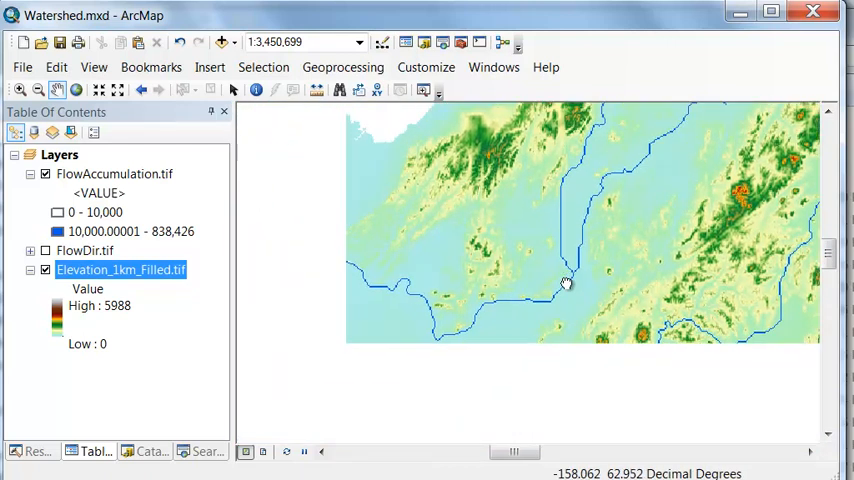
left_click_drag(565, 283, 373, 165)
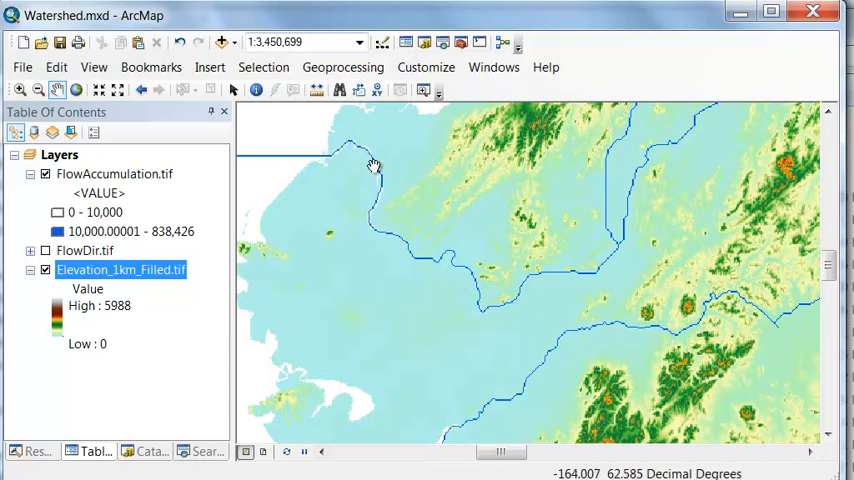
mouse_move(338, 153)
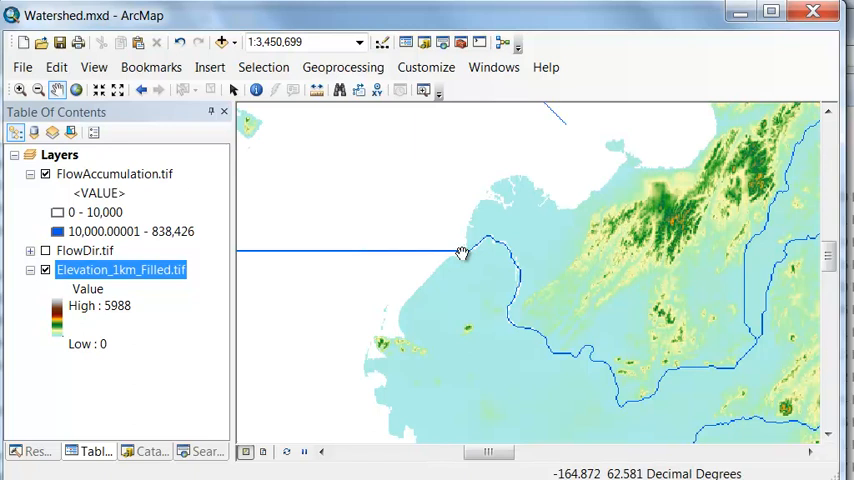
left_click(59, 154)
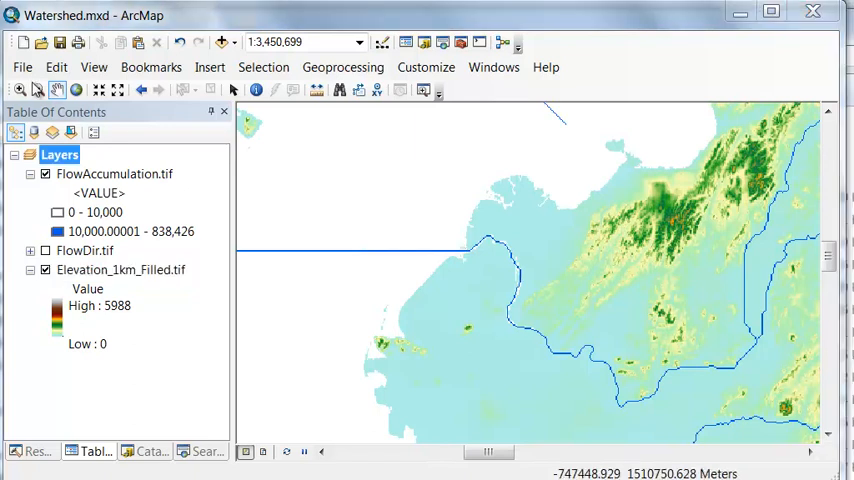
Zoom in on the river mouth and identify the outlet cell's value, 837584.
left_click_drag(433, 235, 502, 268)
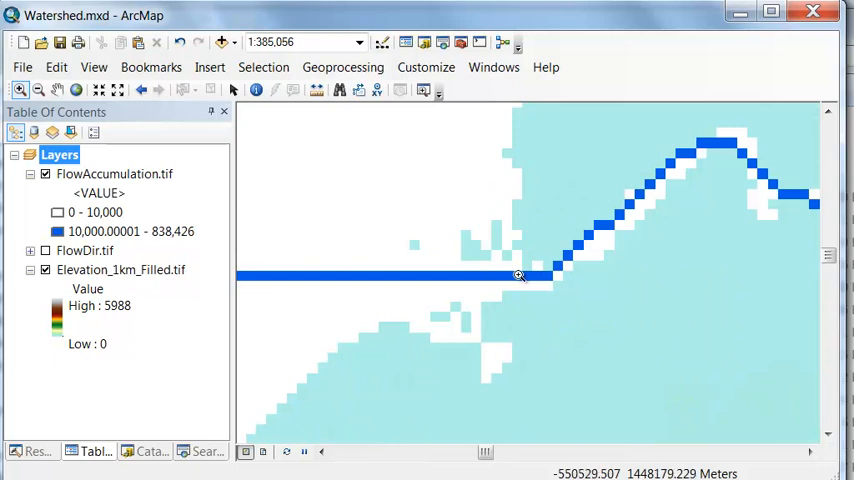
mouse_move(548, 280)
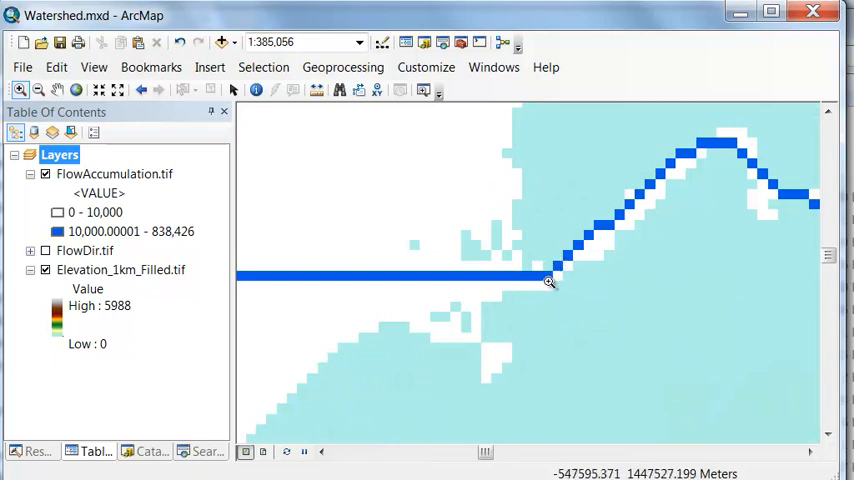
mouse_move(262, 114)
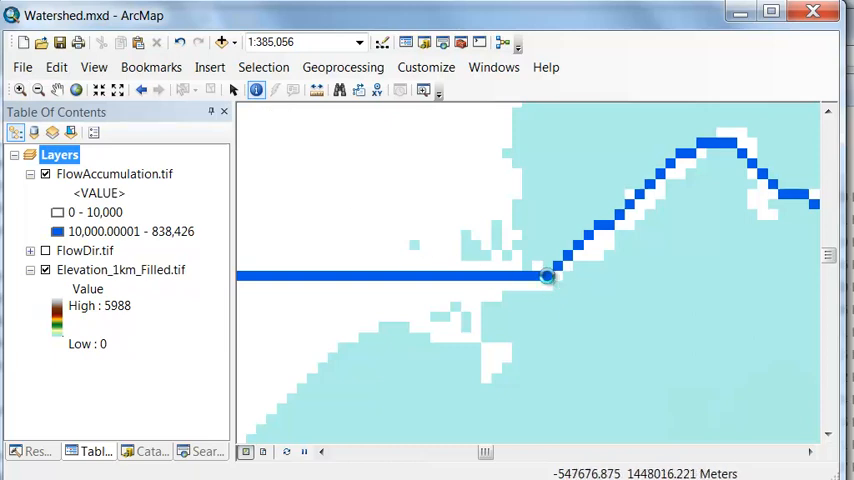
left_click(548, 277)
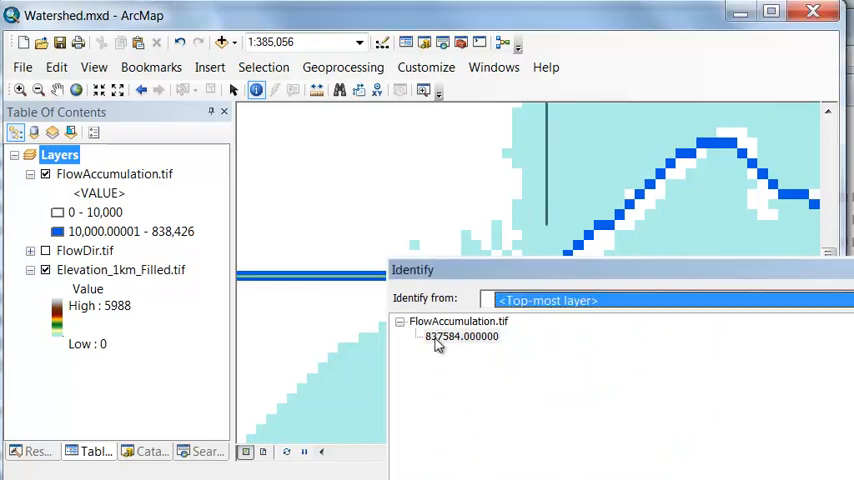
mouse_move(476, 347)
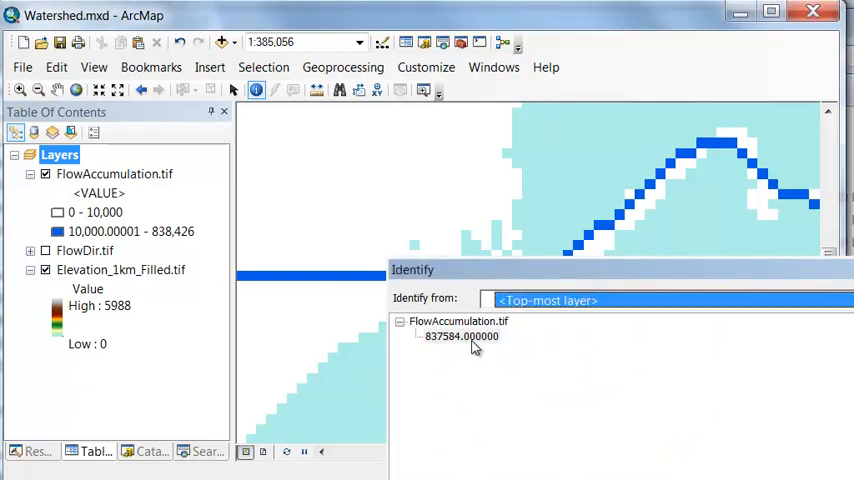
mouse_move(440, 345)
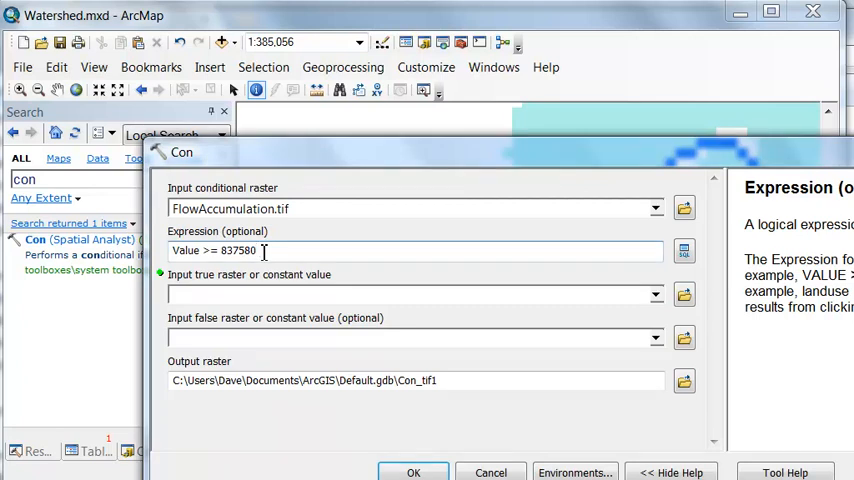
Build the Con expression selecting flow-accumulation values between 837580 and 837590.
type("AND")
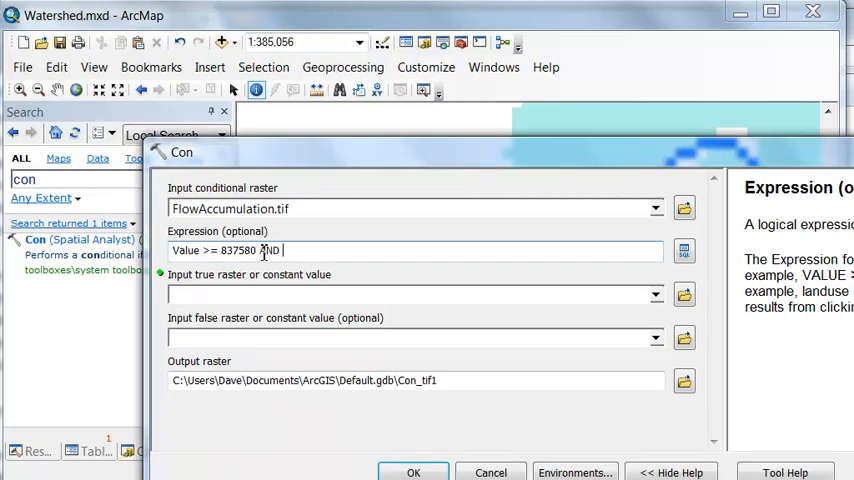
type("Value <")
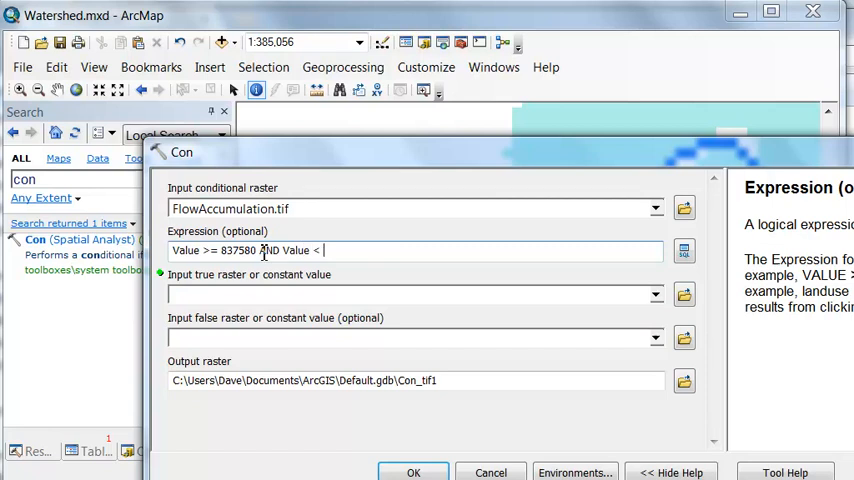
type("=")
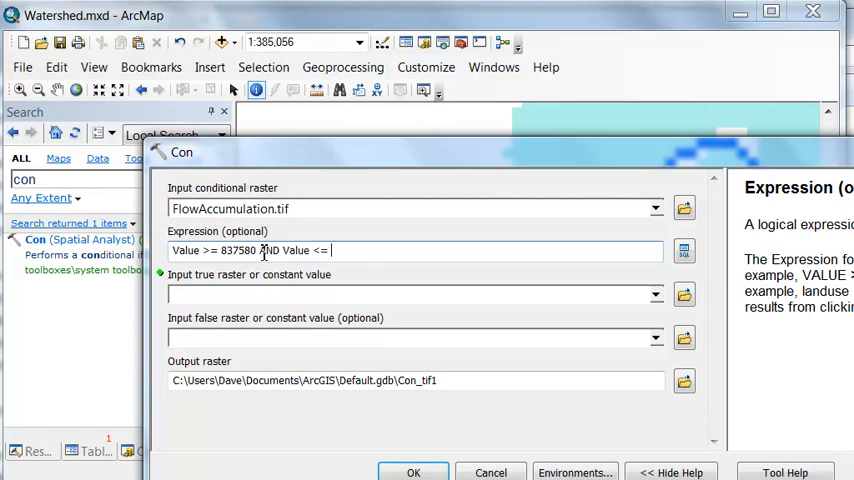
double_click(243, 250)
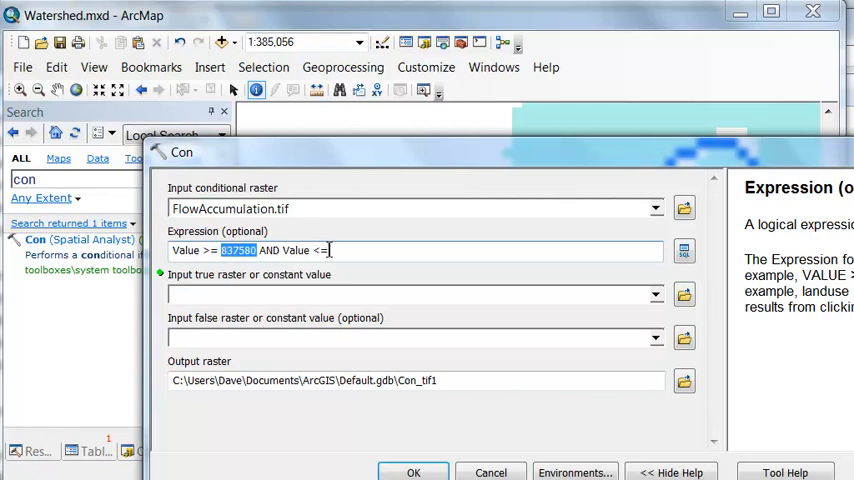
type("837680")
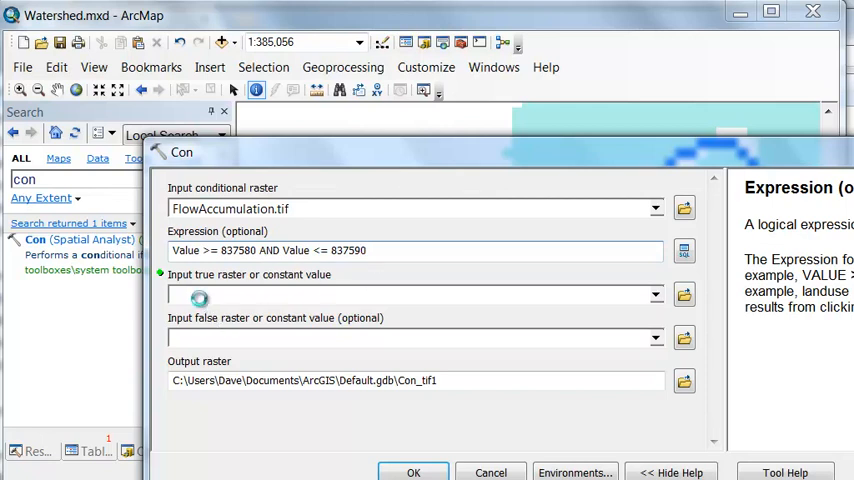
Set true value 1, save output as HighFlowAccumulation.tif, and run Con.
type("1")
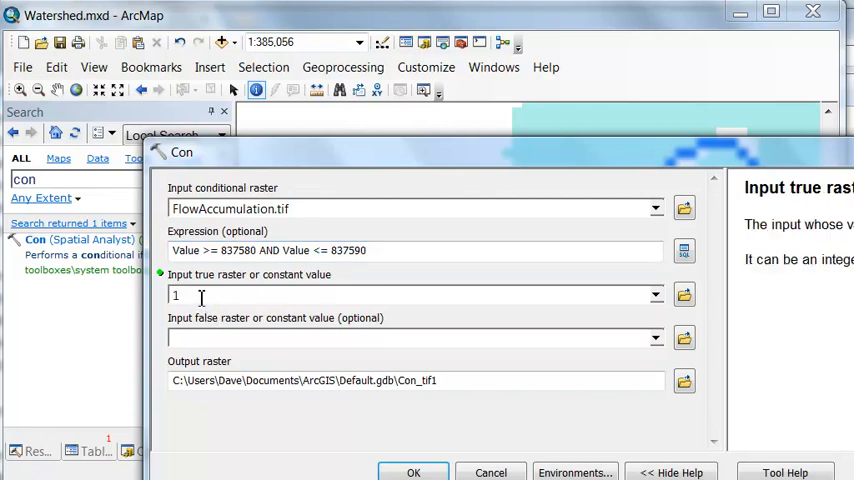
left_click(400, 337)
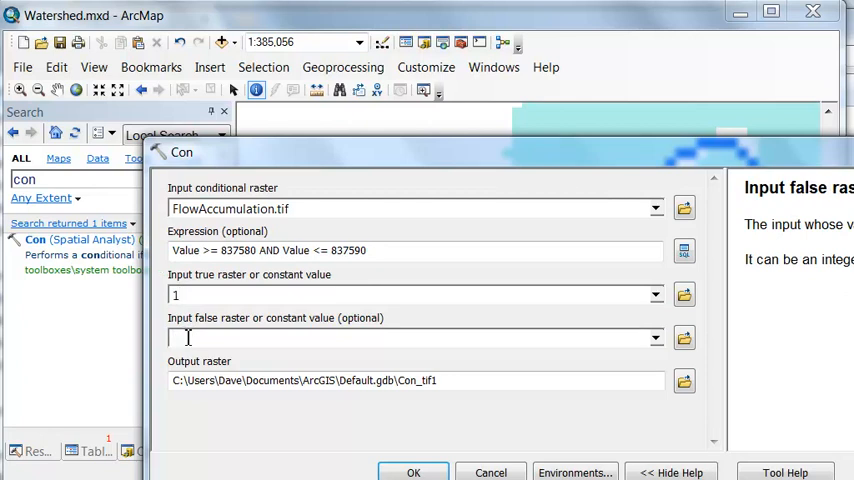
left_click(684, 380)
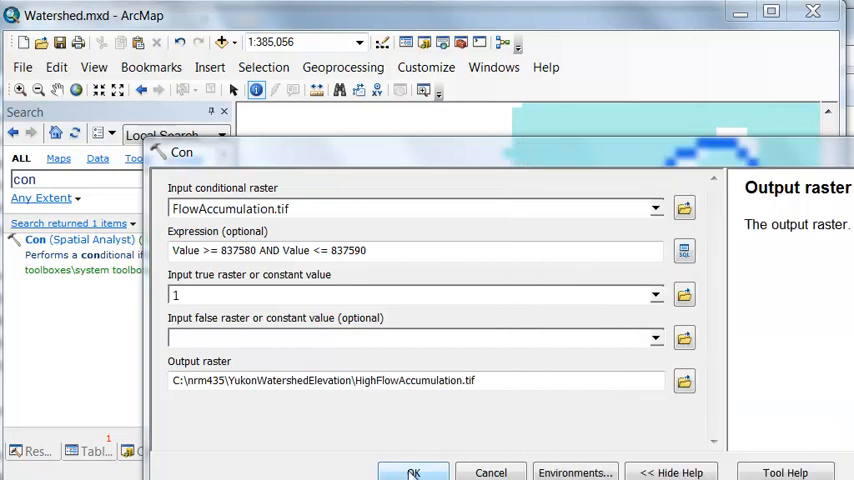
left_click(413, 472)
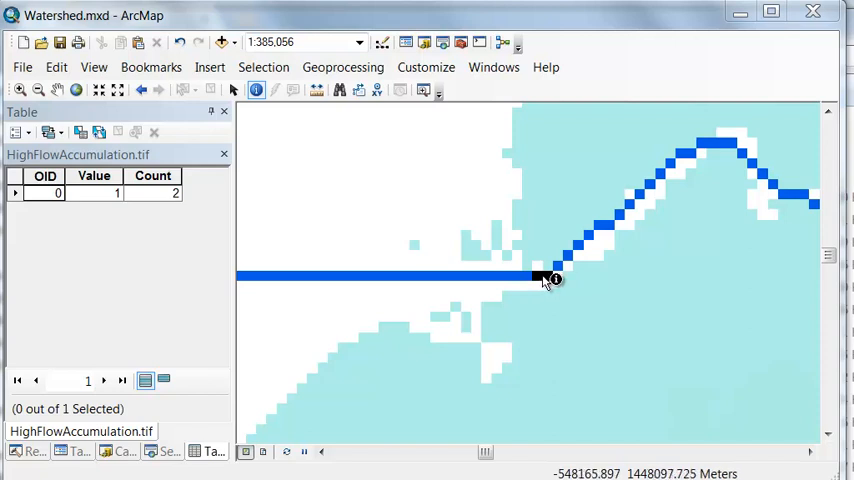
mouse_move(553, 280)
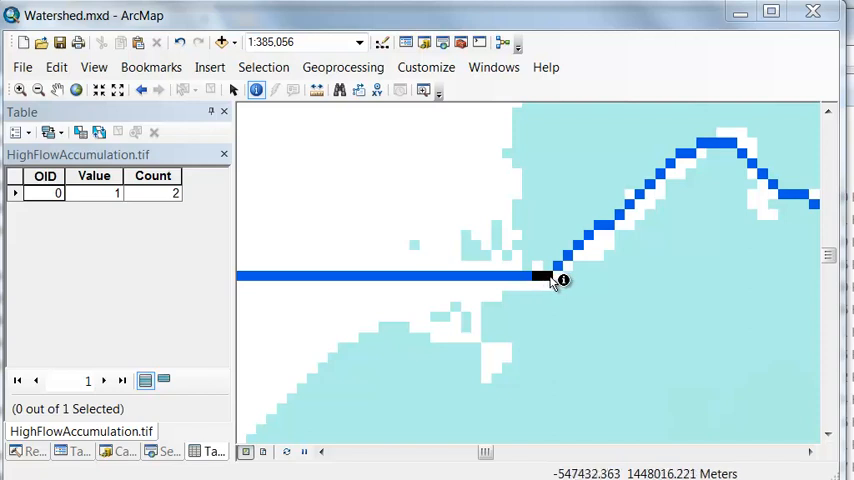
mouse_move(558, 275)
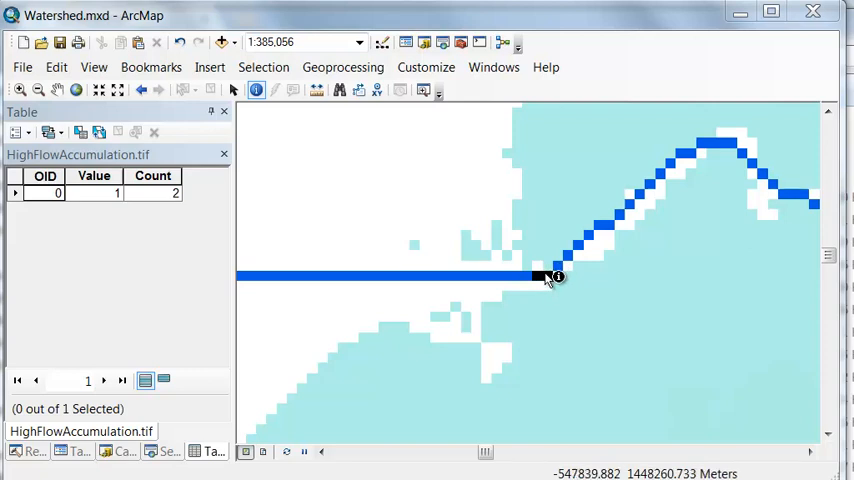
mouse_move(548, 277)
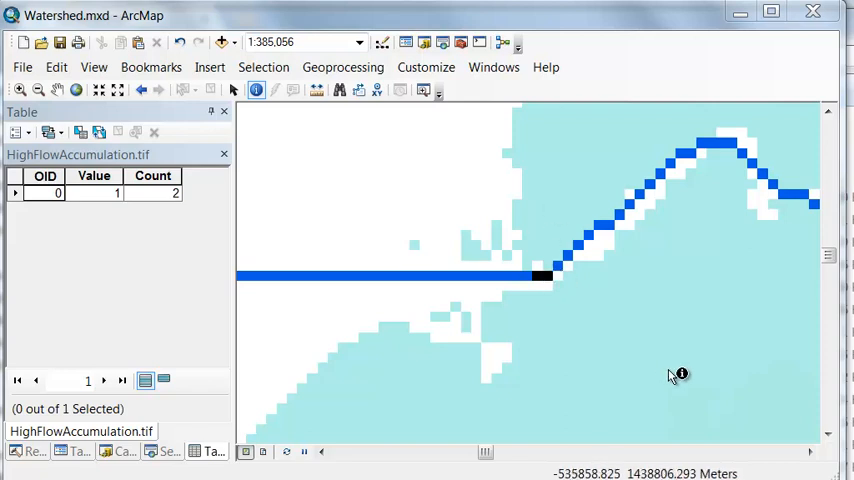
mouse_move(644, 338)
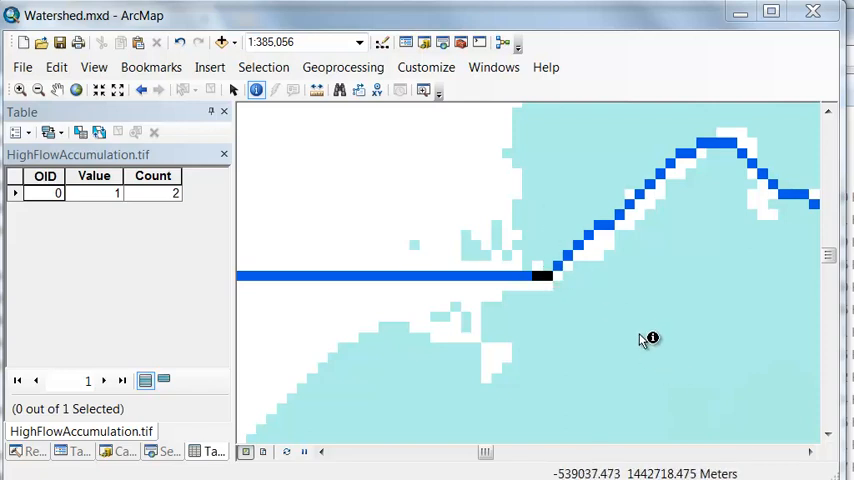
mouse_move(673, 355)
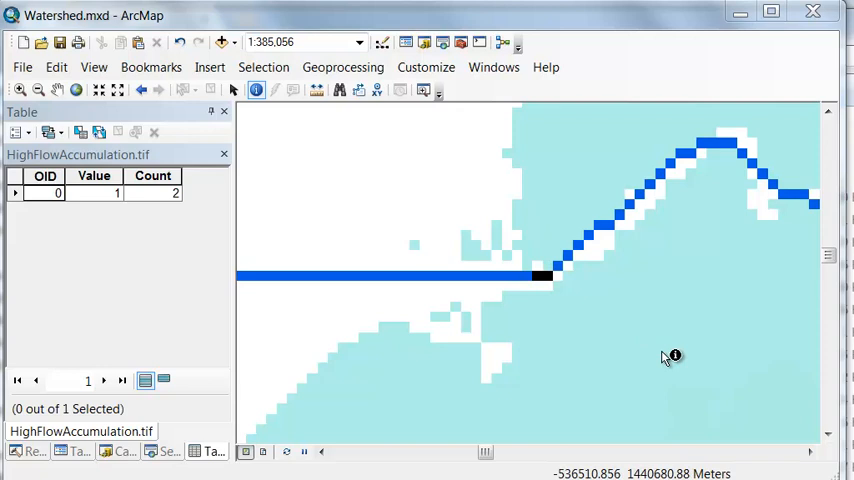
Run Watershed on FlowDir.tif with HighFlowAccumulation.tif pour points, saving YukonRiver_Watershed.tif.
left_click(117, 451)
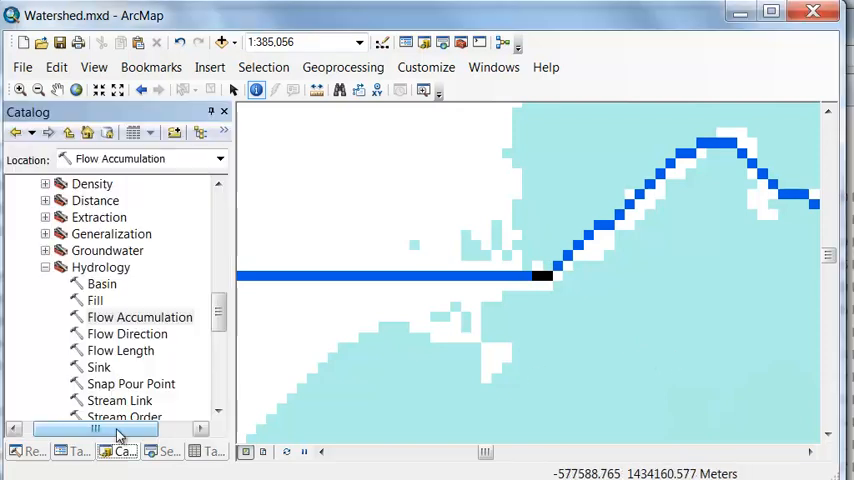
scroll("down", 3)
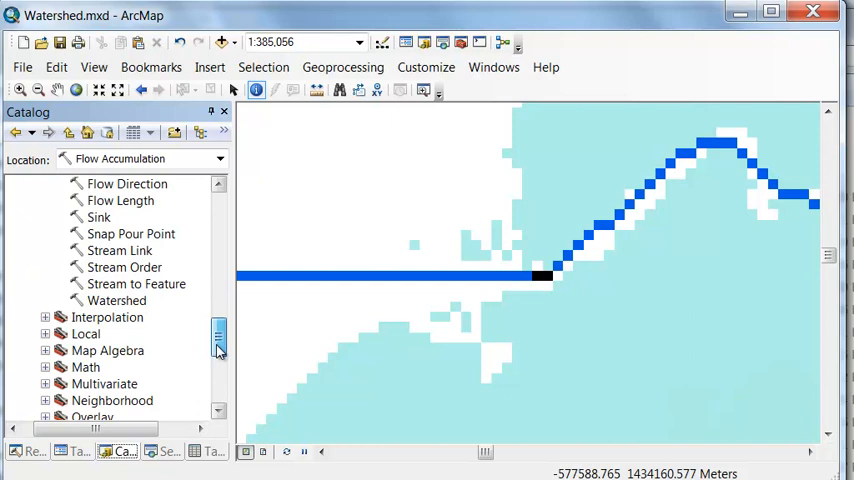
double_click(116, 300)
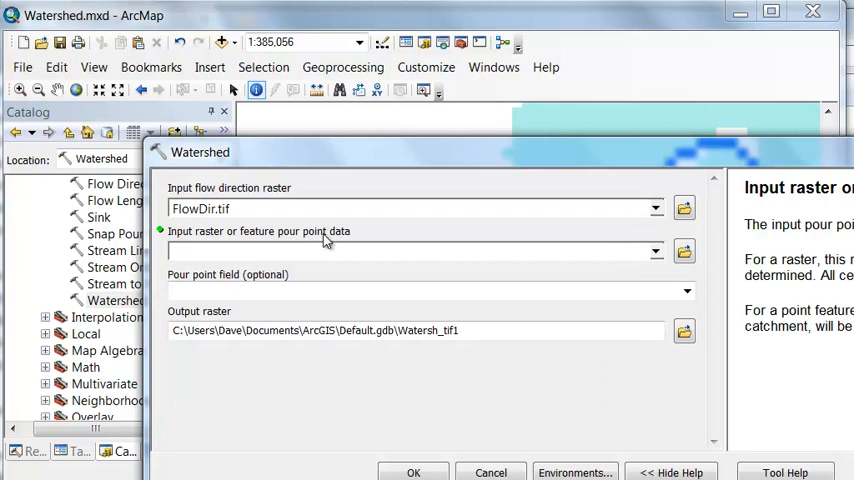
mouse_move(332, 163)
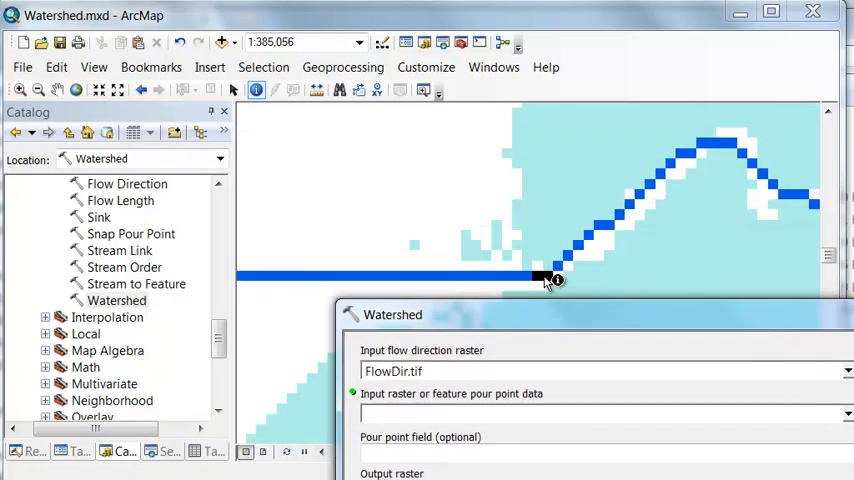
left_click(75, 451)
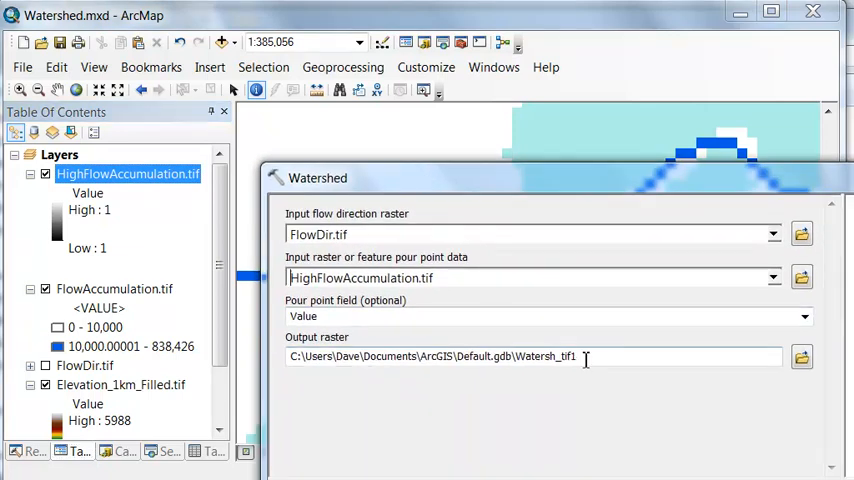
left_click(801, 357)
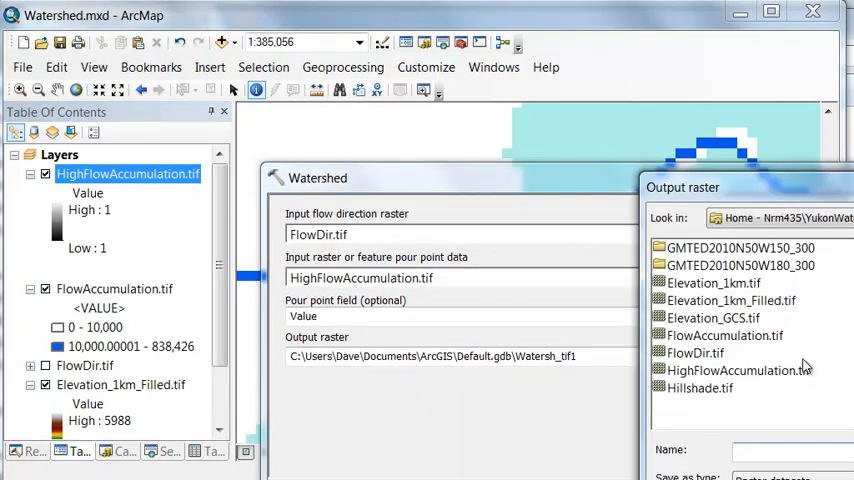
type("Y")
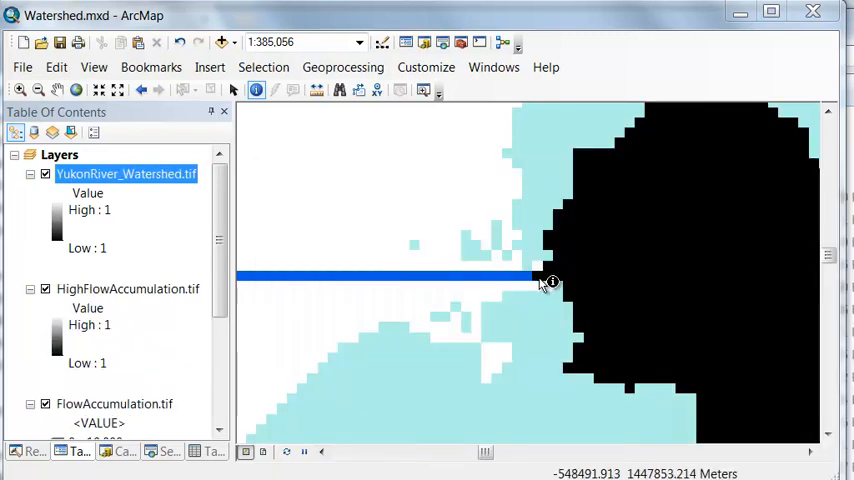
mouse_move(580, 212)
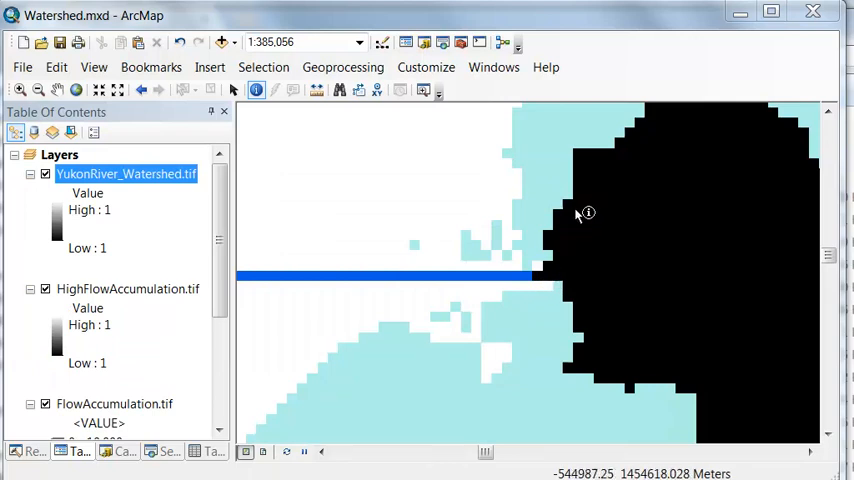
mouse_move(648, 138)
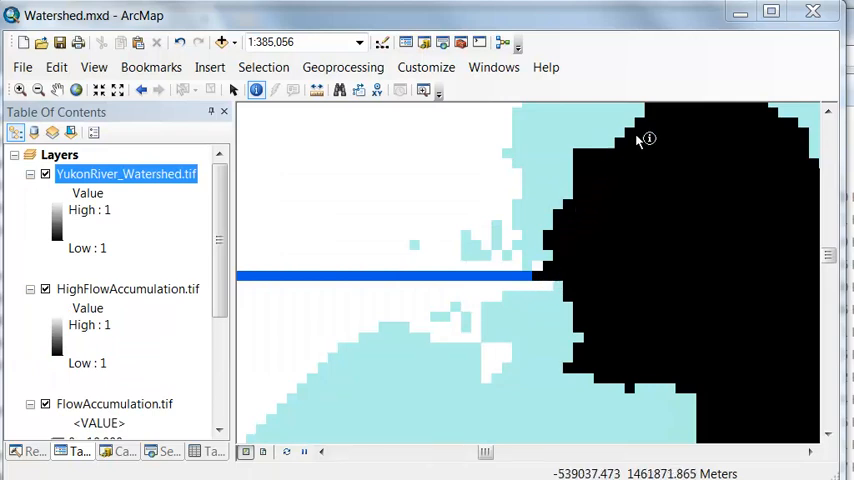
Symbolize YukonRiver_Watershed with unique values, value 1 in blue, at 50% transparency.
right_click(125, 173)
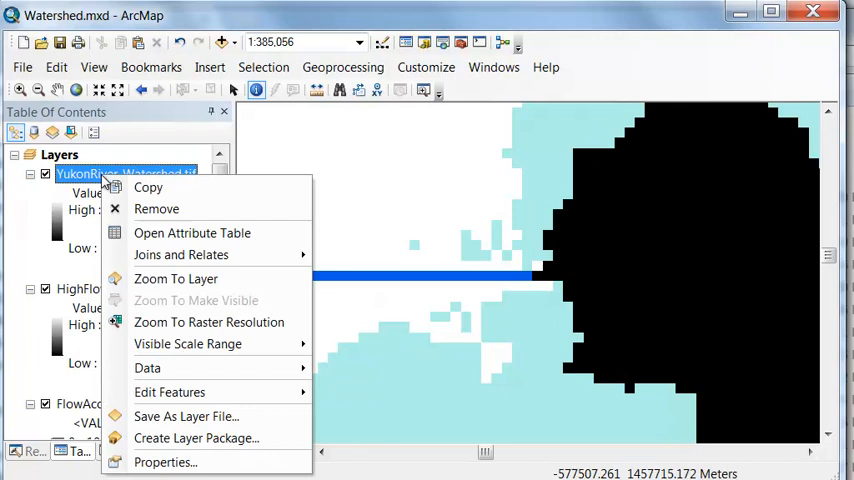
left_click(165, 462)
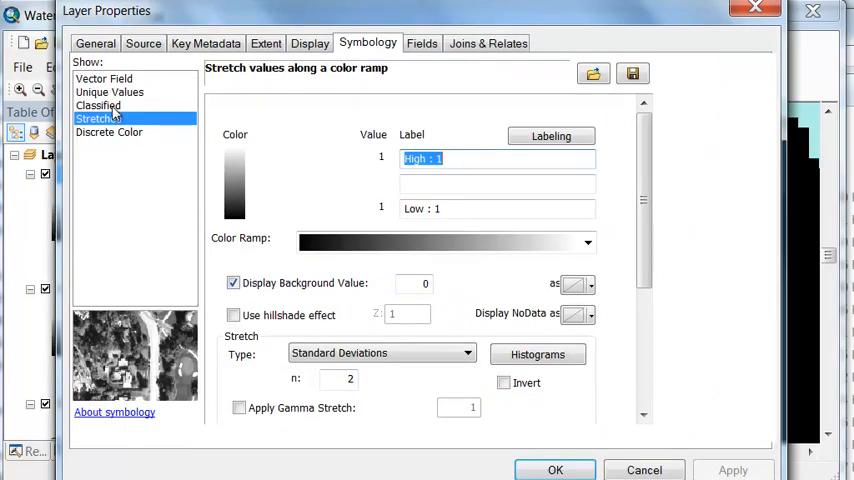
left_click(110, 92)
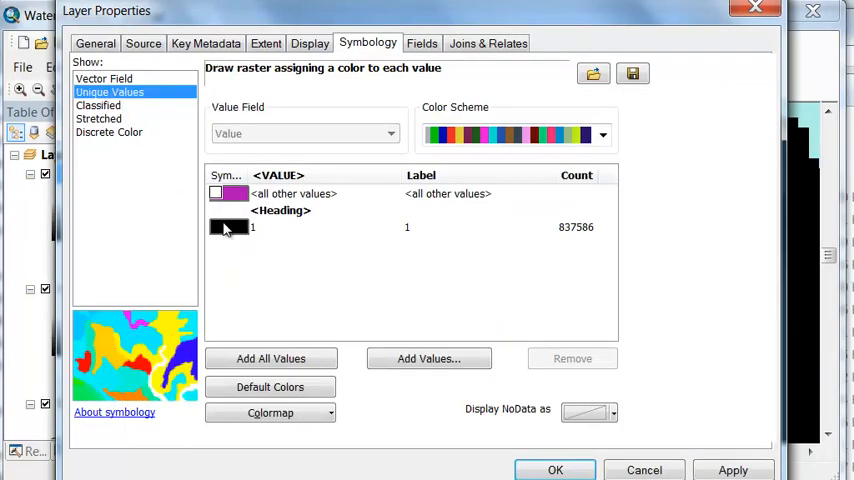
left_click(229, 227)
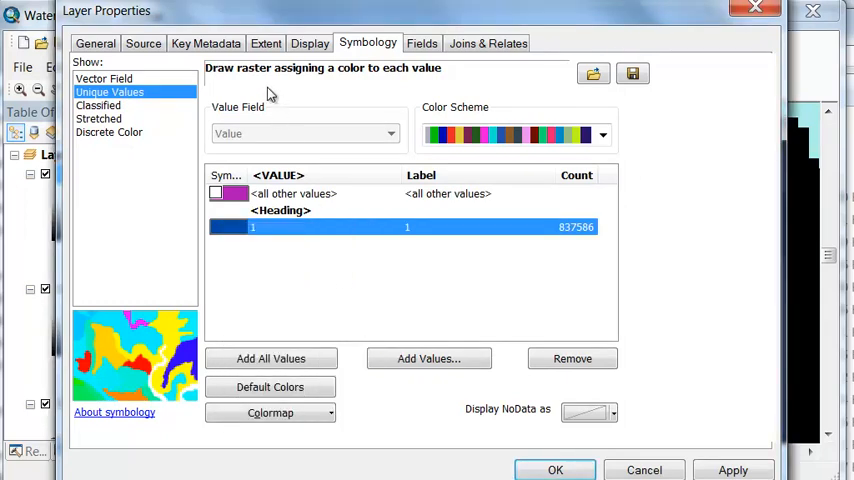
left_click(309, 43)
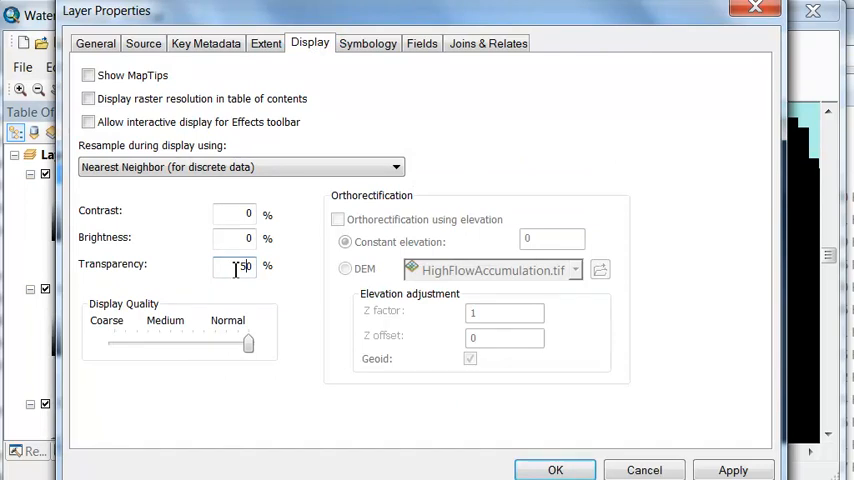
left_click(555, 470)
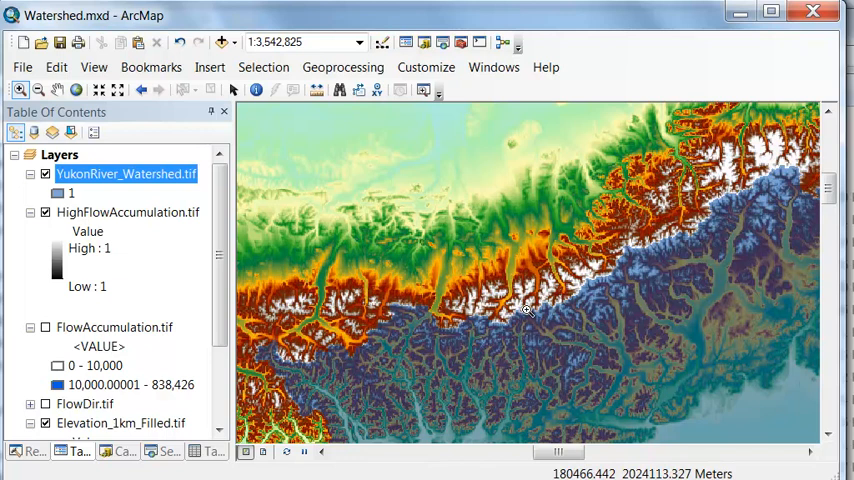
mouse_move(577, 285)
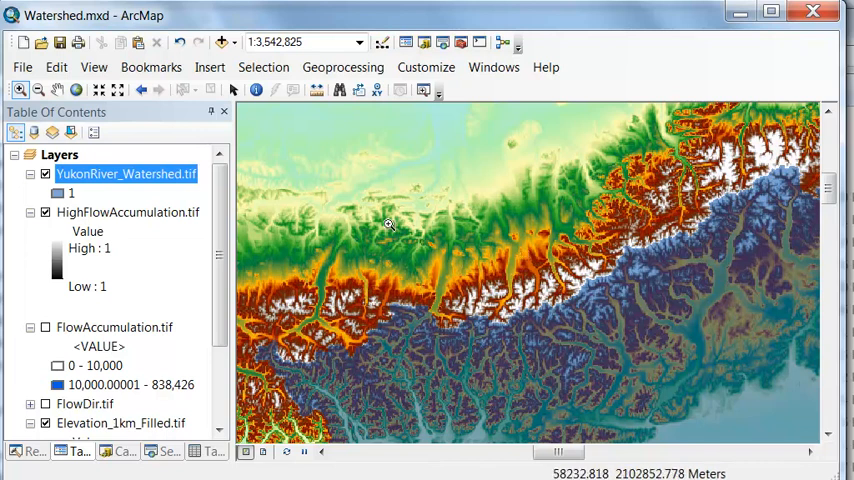
Zoom the map to the full extent of the YukonRiver_Watershed.tif layer.
right_click(125, 174)
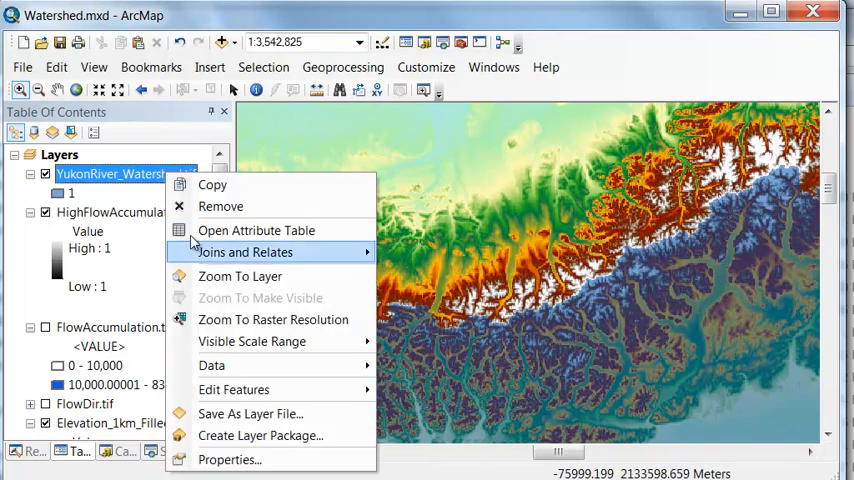
left_click(240, 276)
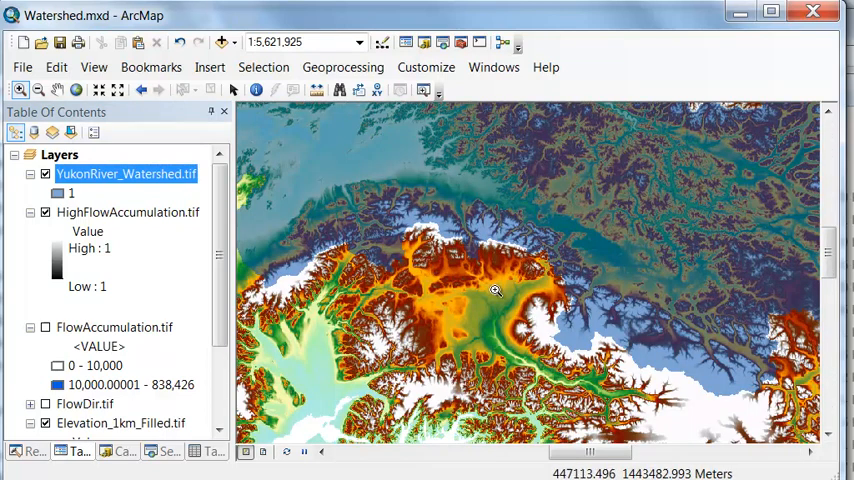
mouse_move(497, 337)
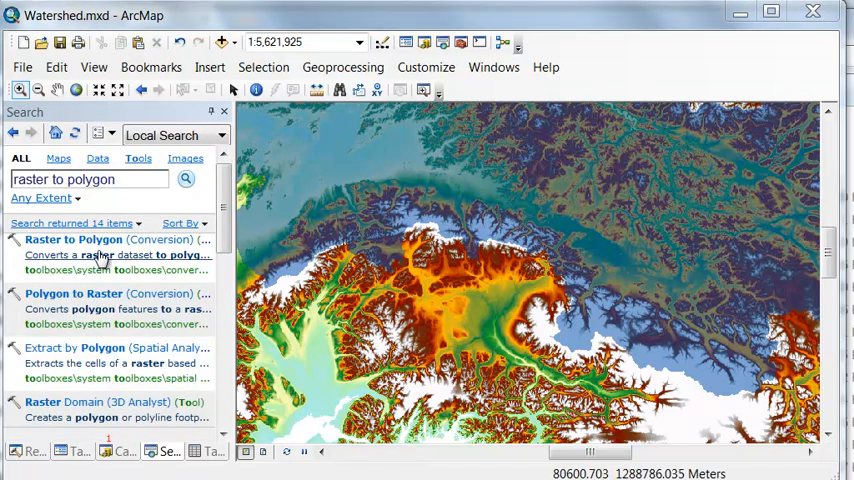
Open Raster to Polygon and pick YukonRiver_Watershed.tif as the input raster.
double_click(73, 239)
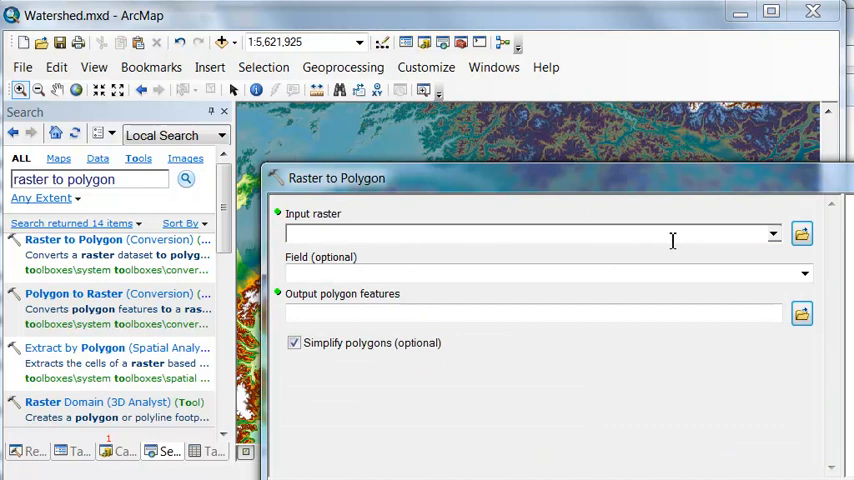
left_click(773, 233)
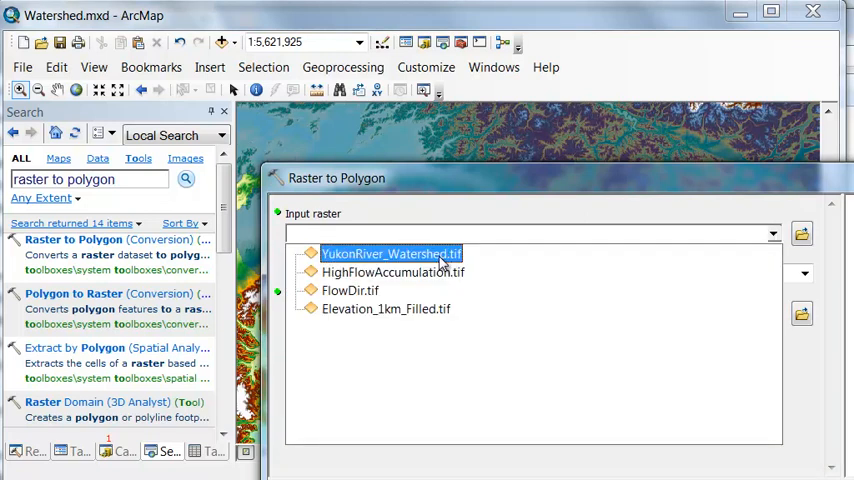
left_click(391, 253)
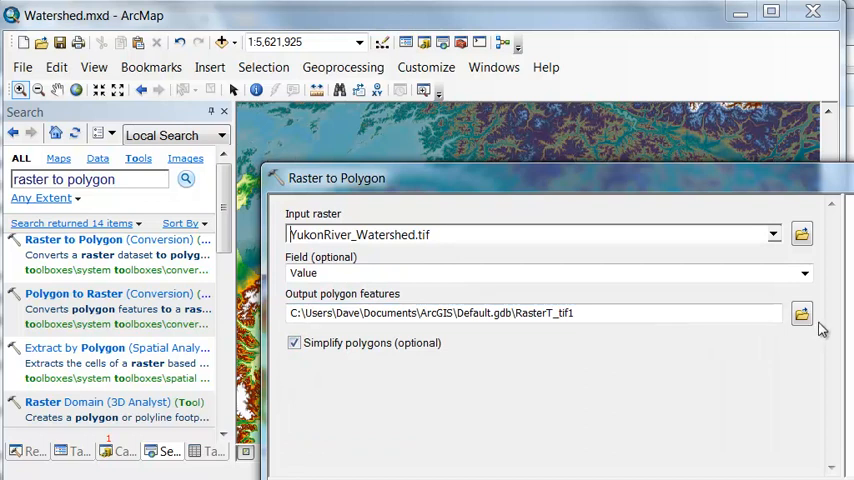
mouse_move(294, 343)
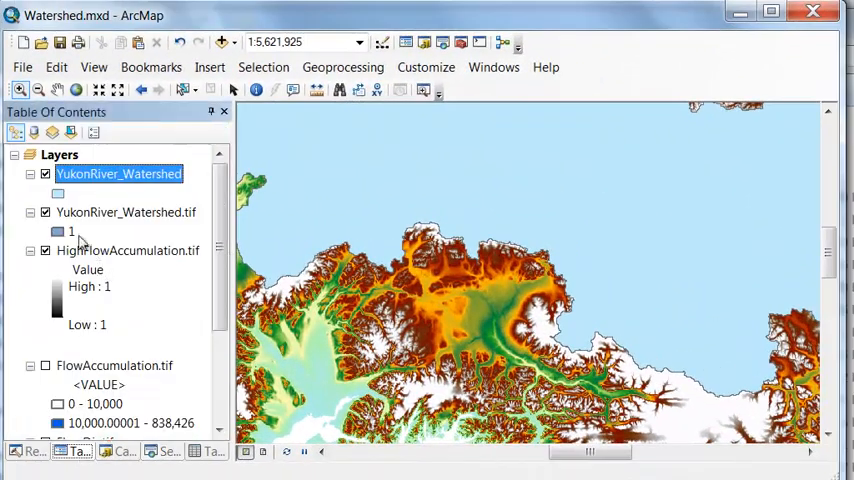
Hide the watershed raster and draw the polygon hollow with a thick dark blue outline.
left_click(45, 212)
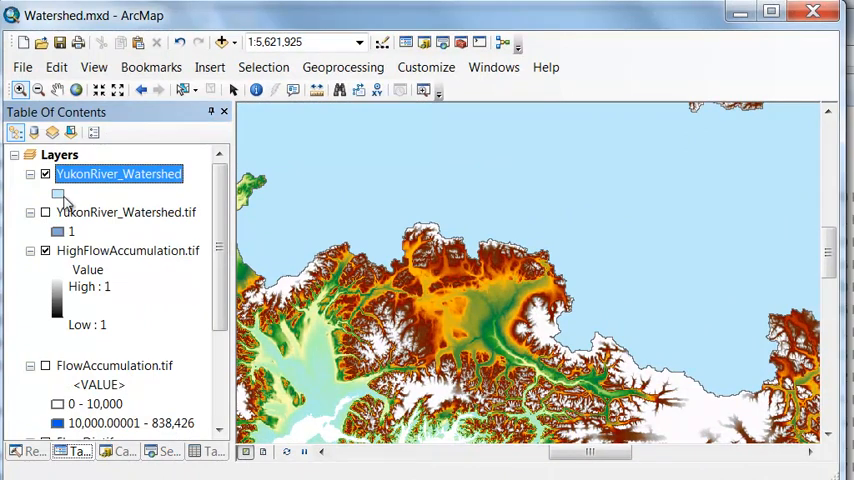
right_click(119, 173)
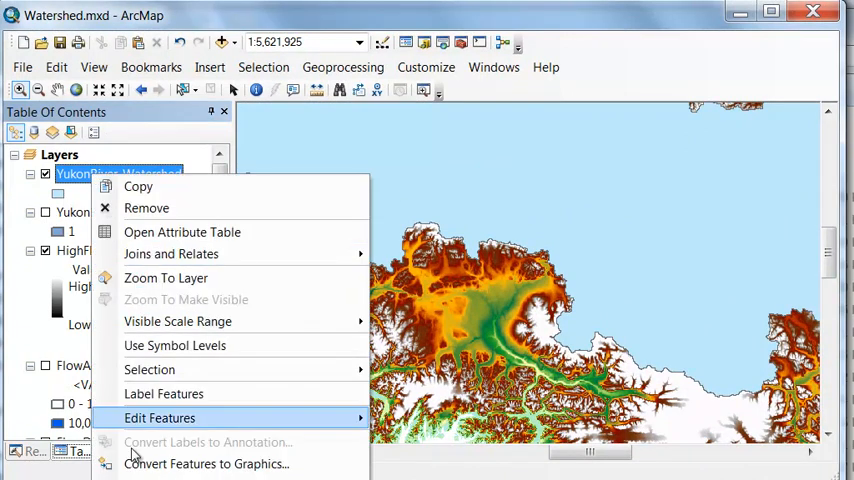
mouse_move(166, 278)
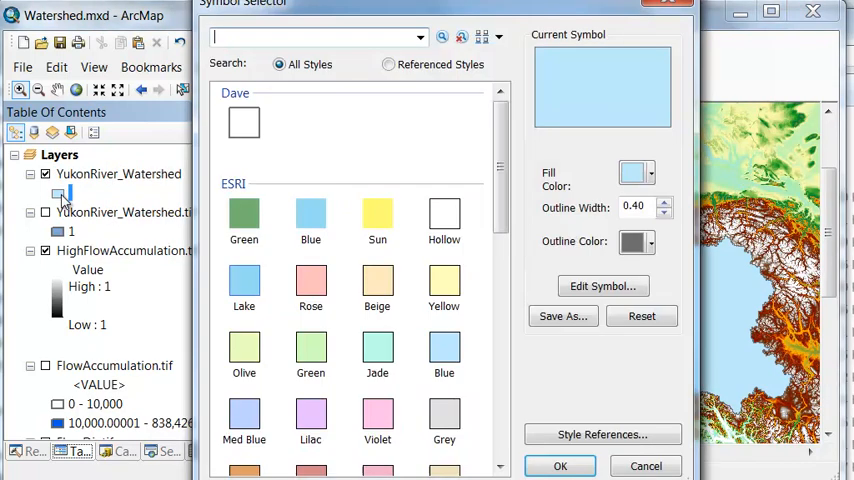
left_click(444, 220)
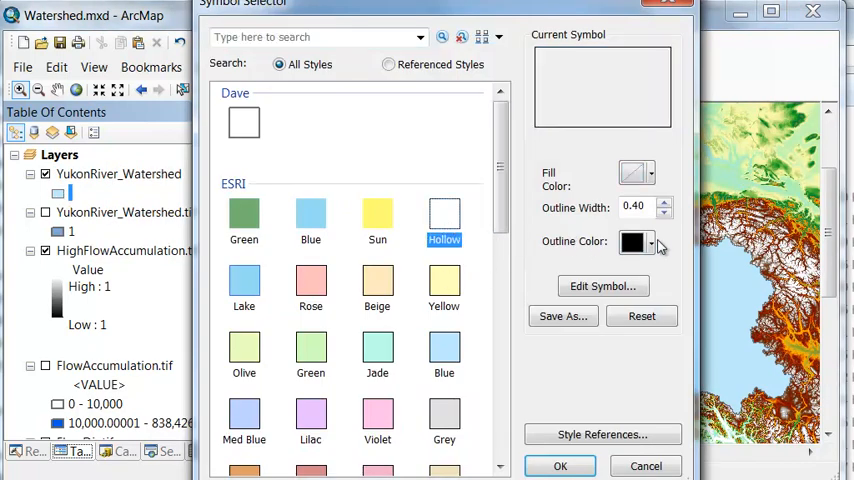
left_click(650, 242)
type("2")
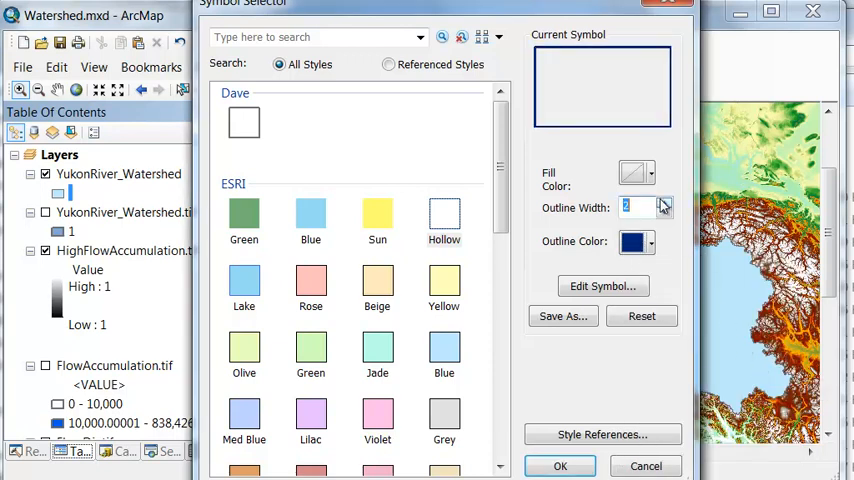
left_click(560, 466)
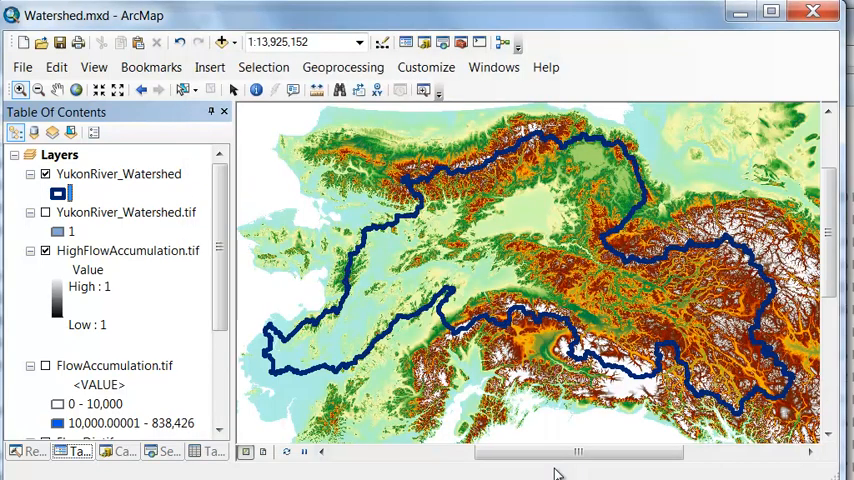
mouse_move(595, 209)
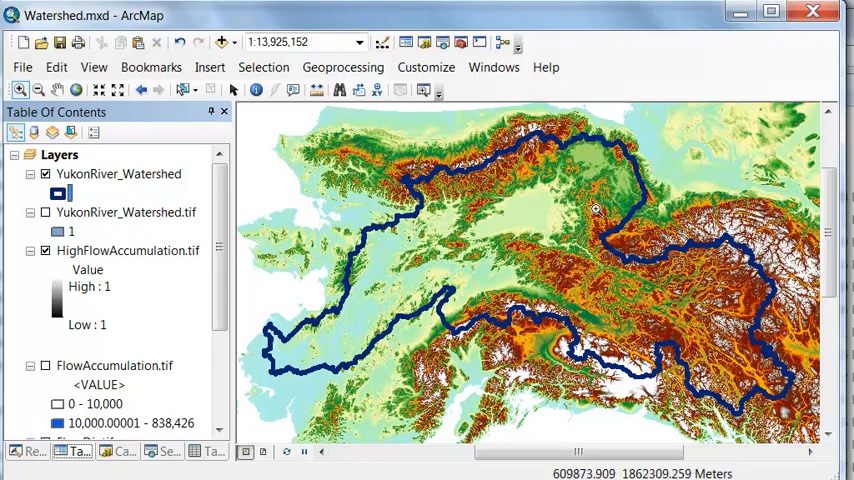
mouse_move(503, 270)
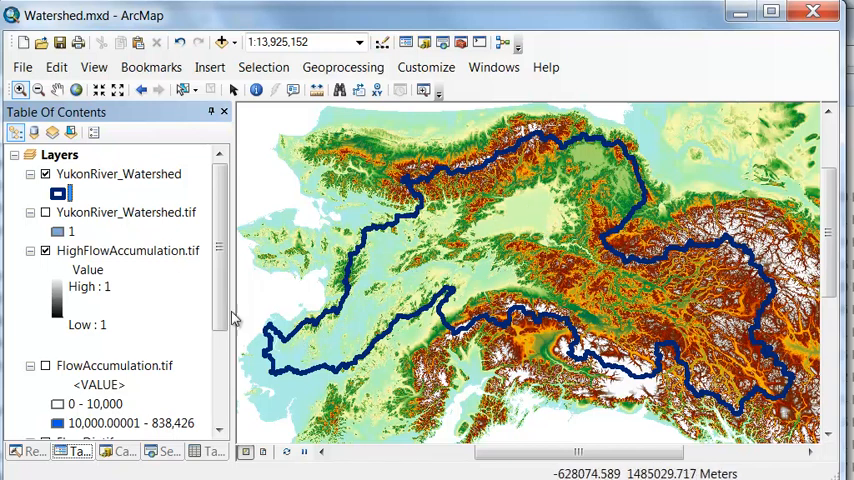
mouse_move(115, 185)
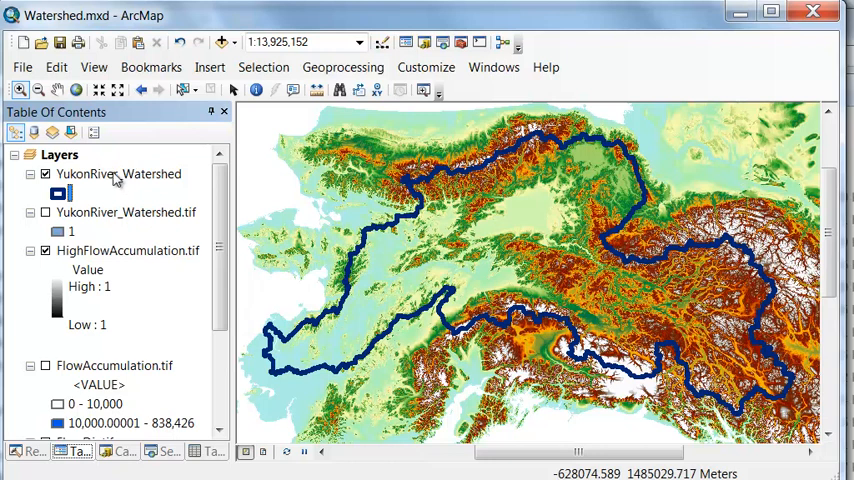
Open the watershed attribute table and add a Double field named Watersed_K.
right_click(118, 173)
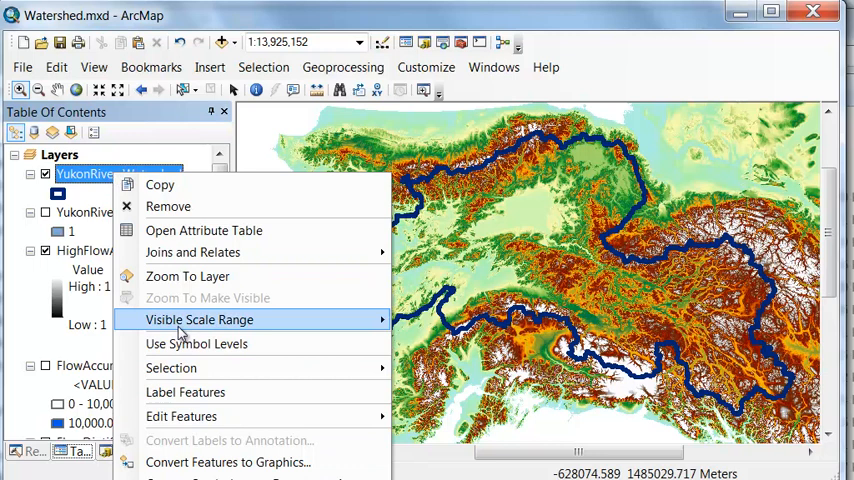
left_click(203, 230)
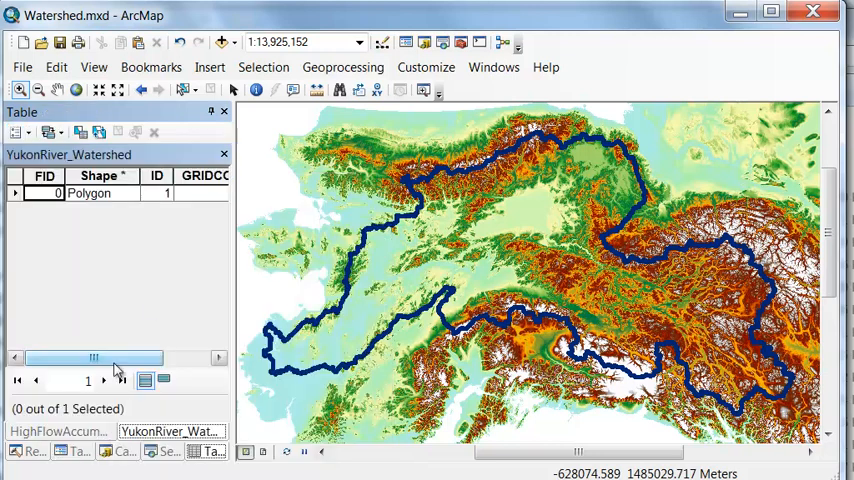
left_click(20, 132)
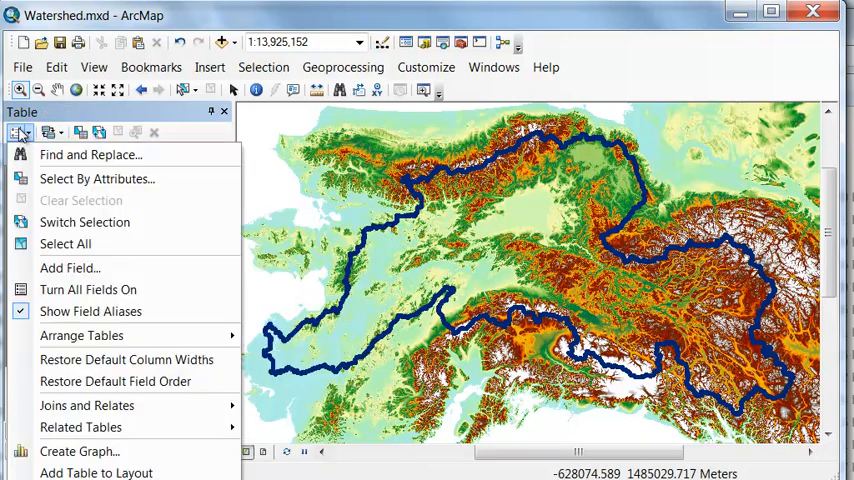
left_click(69, 268)
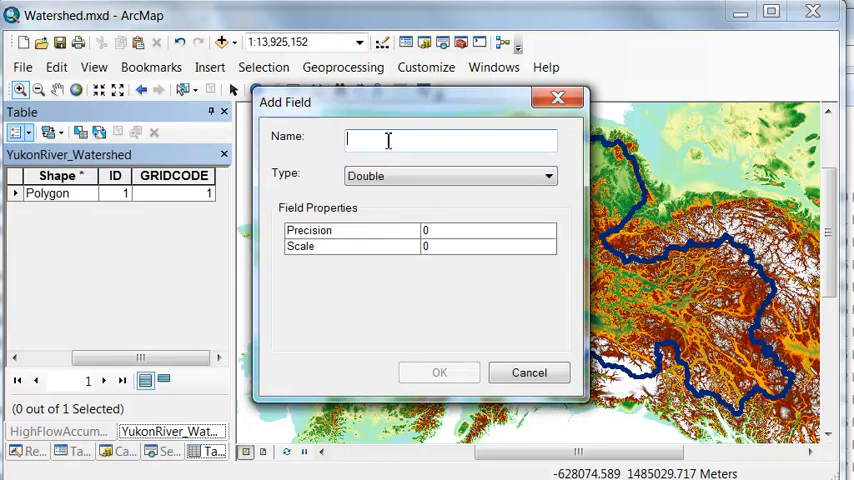
type("w")
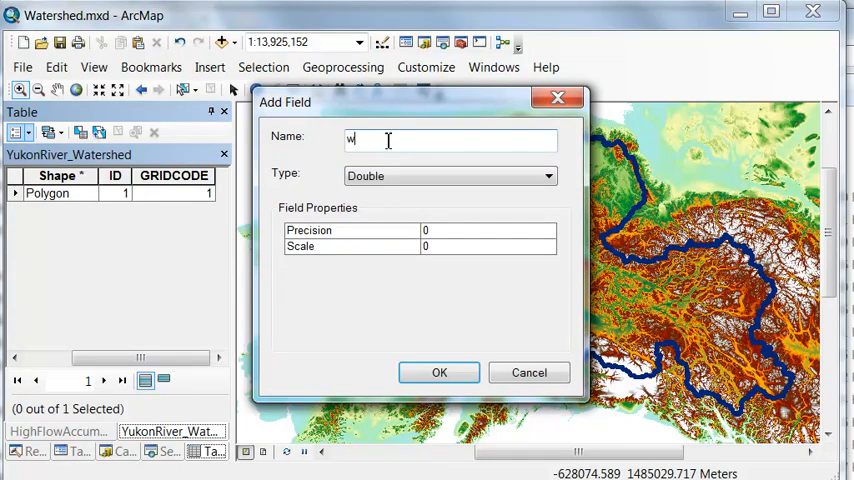
left_click(438, 372)
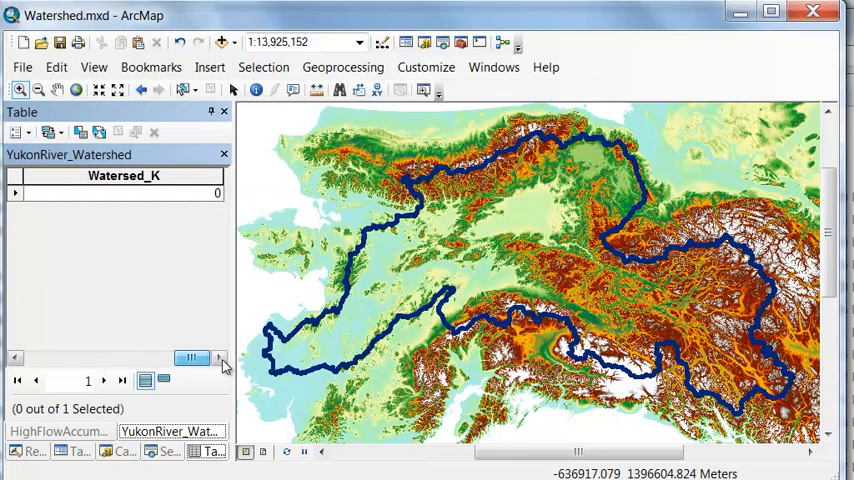
Calculate Watersed_K as the polygon area in square kilometres, giving 837586.
right_click(124, 175)
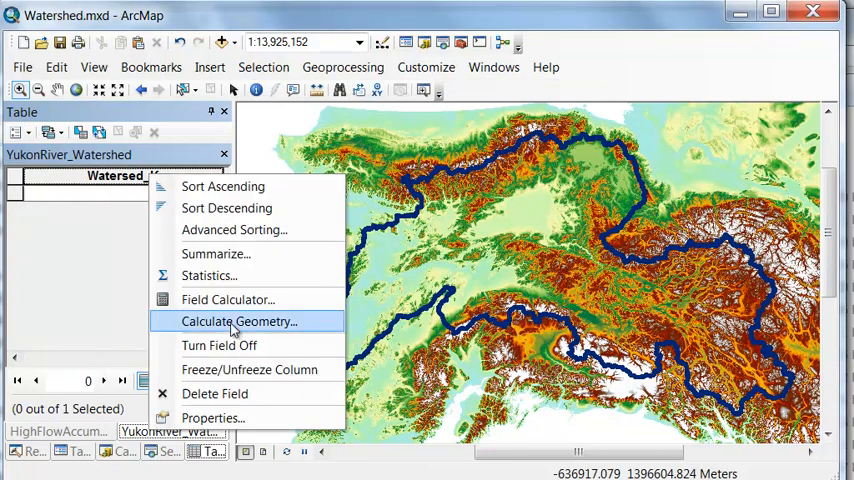
left_click(239, 321)
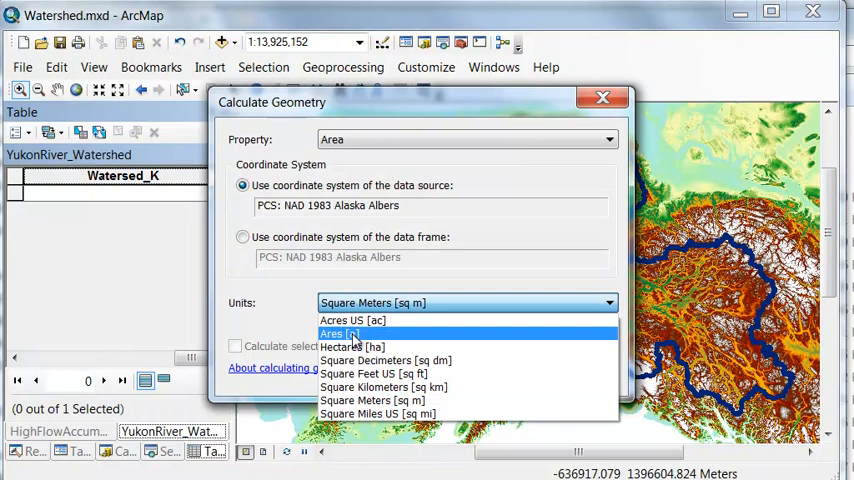
left_click(384, 387)
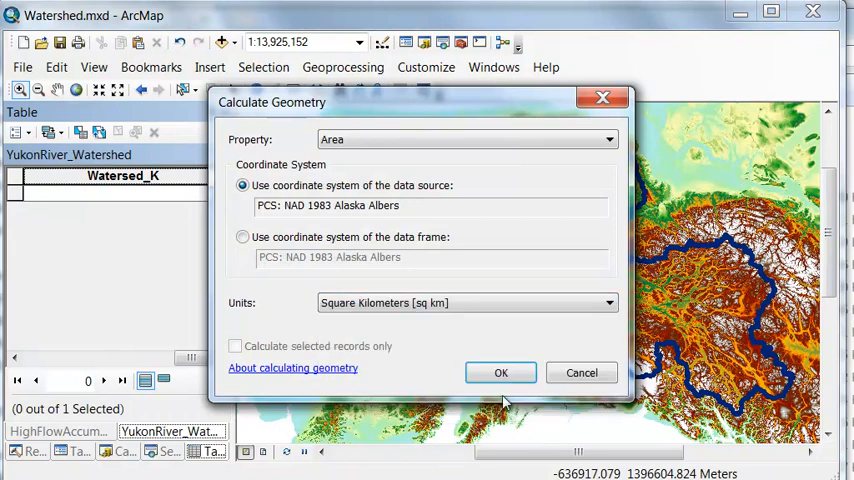
left_click(501, 372)
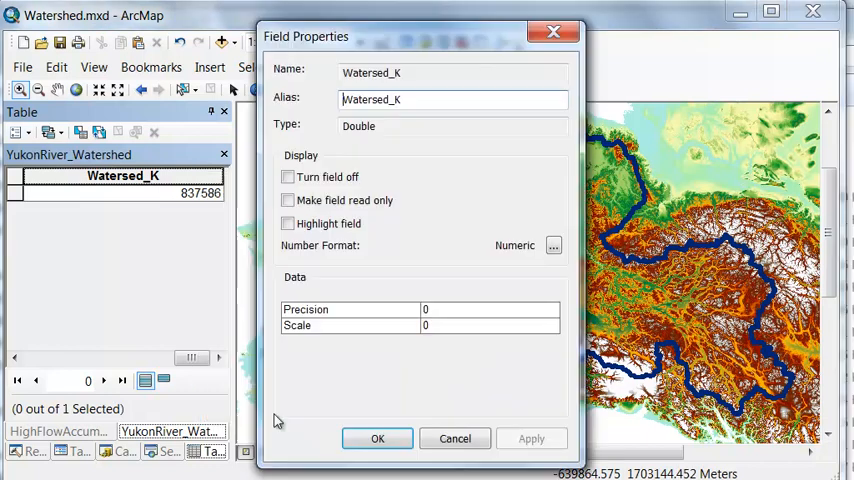
Format Watersed_K with thousands separators and zero padding so it reads 837,586.
left_click(553, 245)
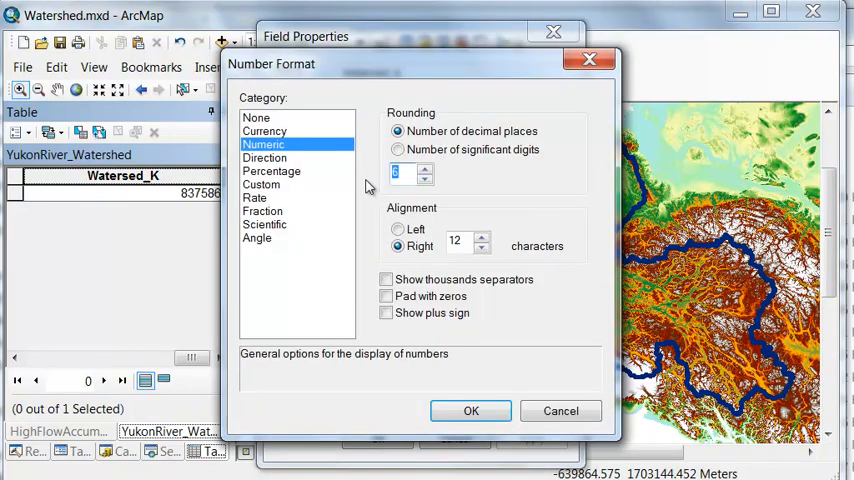
left_click(386, 279)
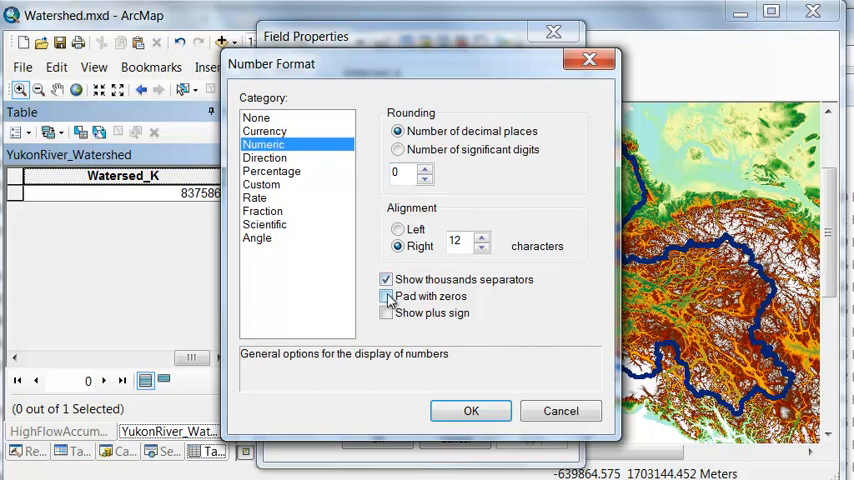
left_click(387, 296)
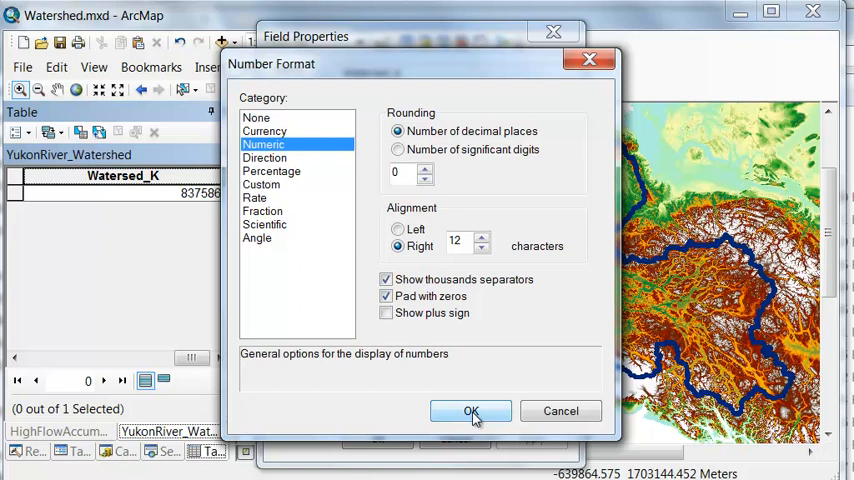
left_click(471, 411)
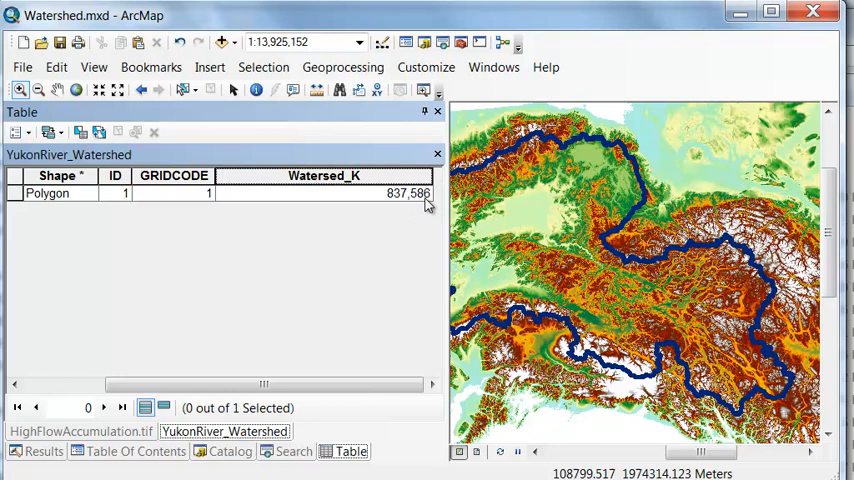
Give Watersed_K the alias 'Watershed Area in KM2', showing 837,586.0.
right_click(324, 175)
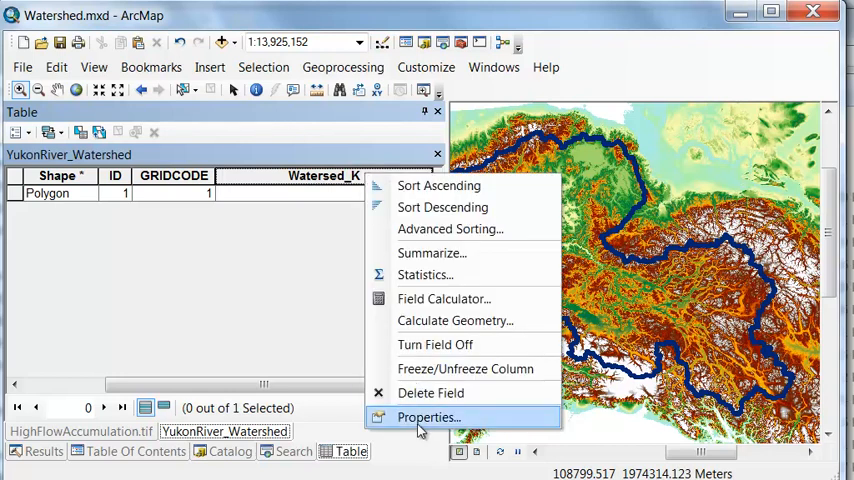
left_click(428, 417)
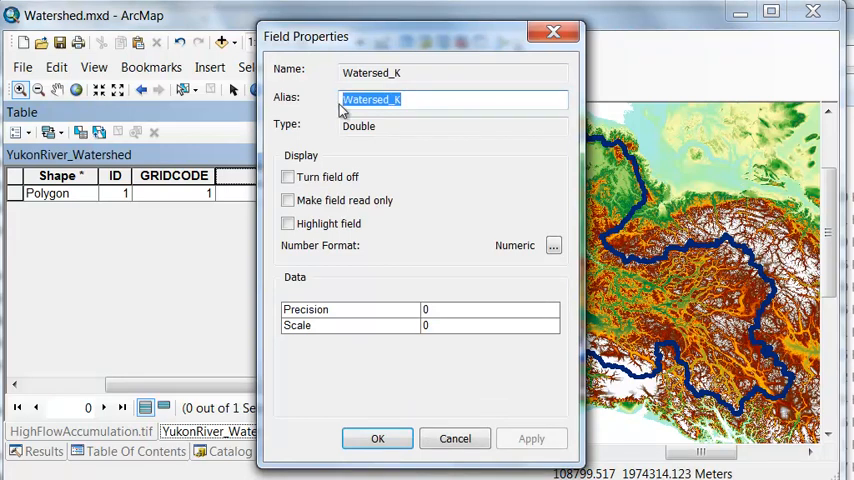
type("Watershed Area in KM2")
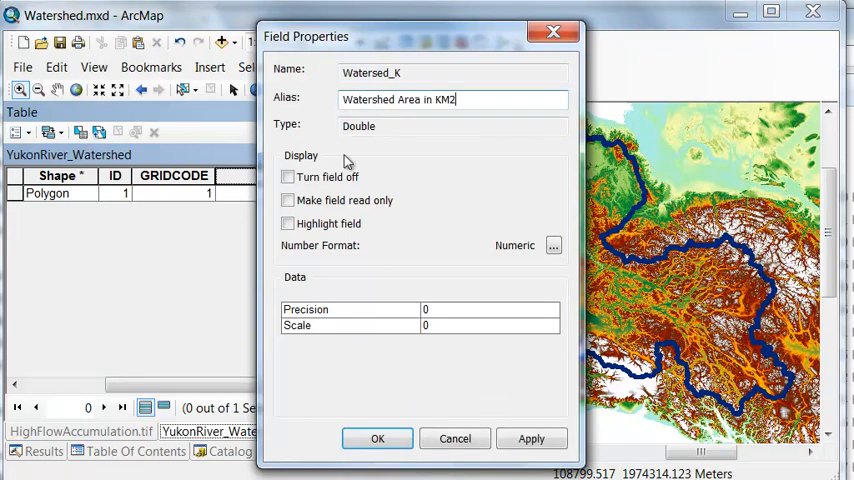
left_click(553, 246)
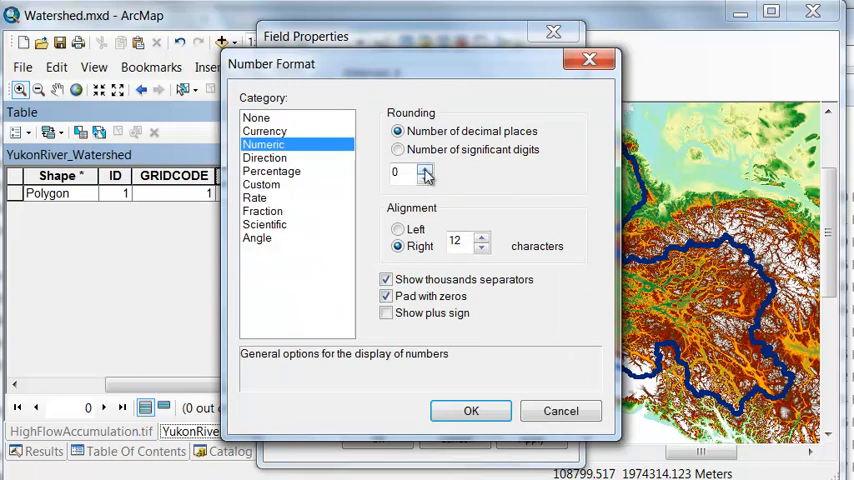
left_click(470, 411)
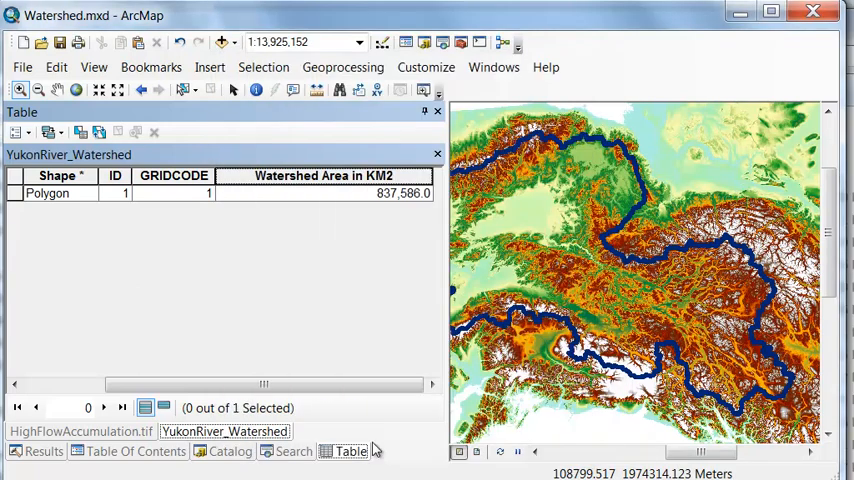
mouse_move(419, 312)
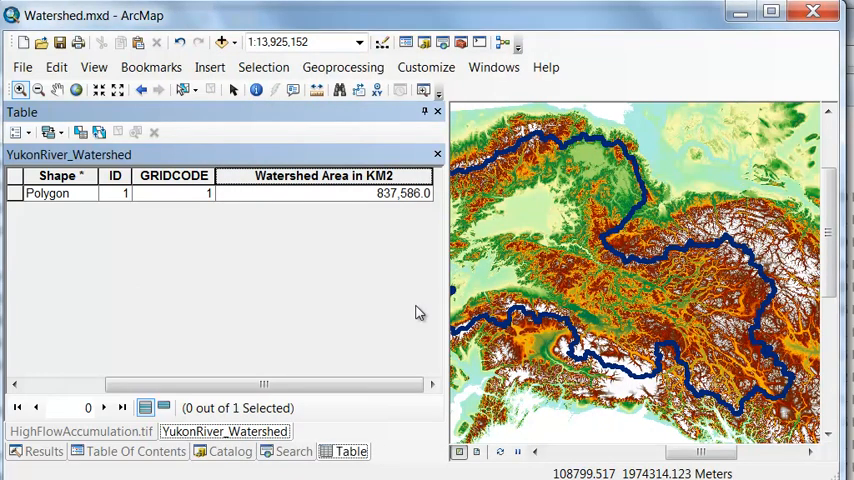